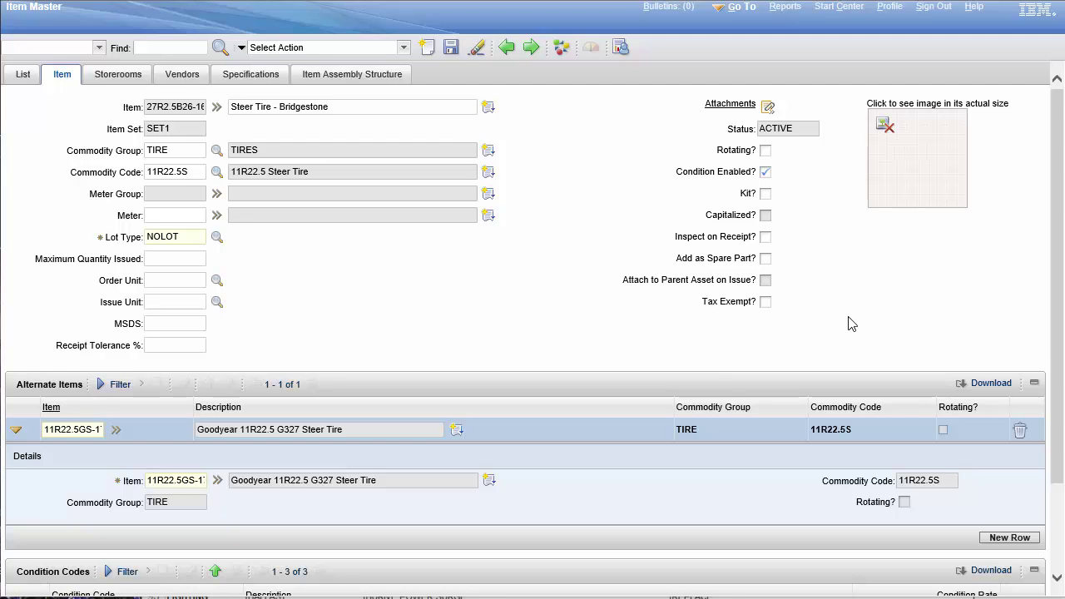
pyautogui.moveTo(565, 328)
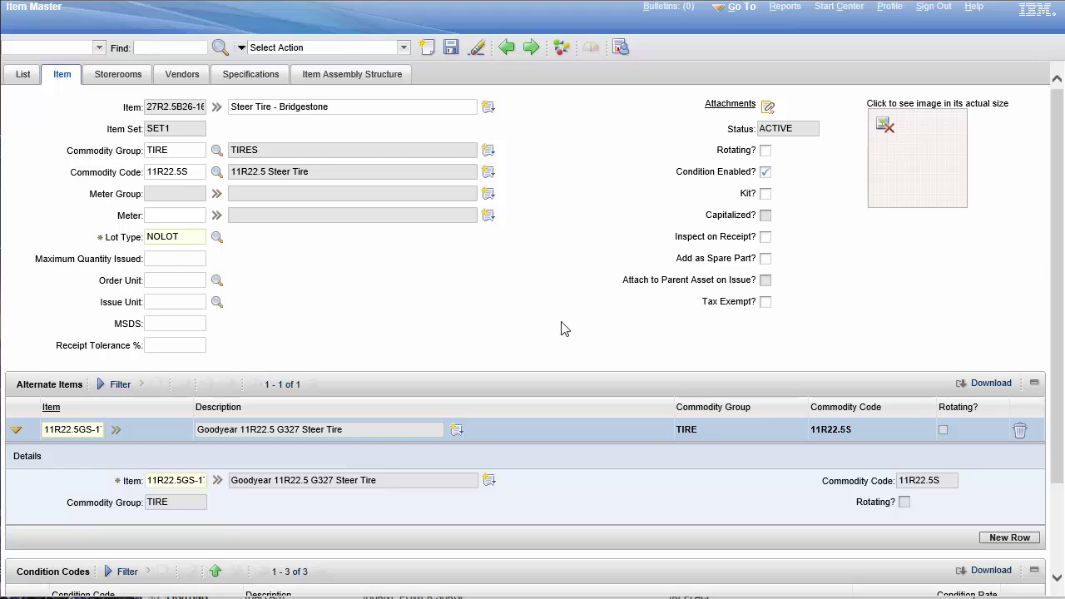
pyautogui.moveTo(692, 290)
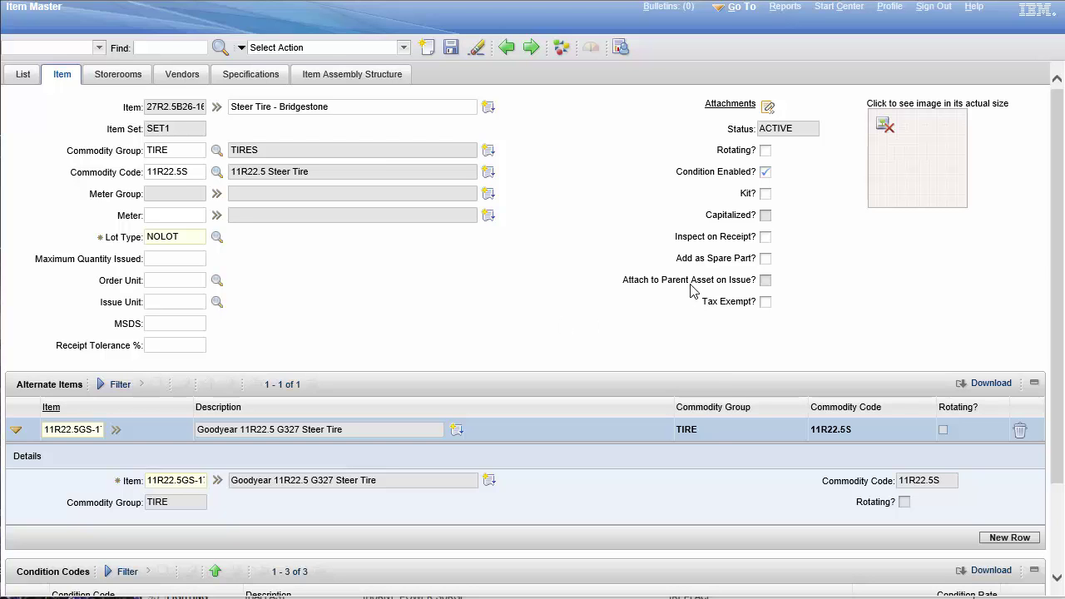
pyautogui.moveTo(629, 215)
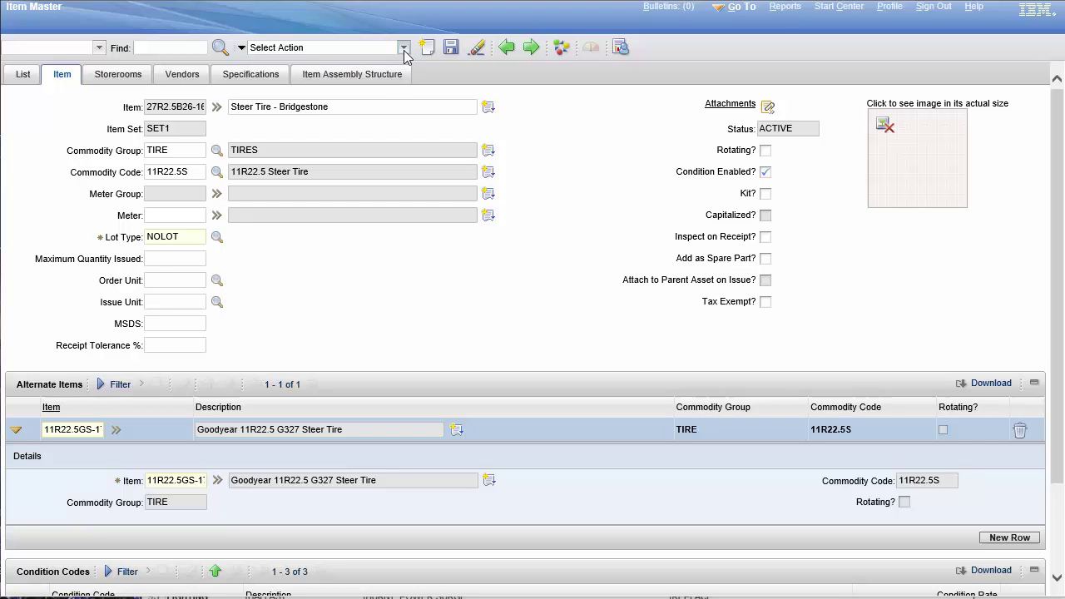
# Step: Duplicate the Bridgestone steer tire item and enter 275R1114 as the new item number
pyautogui.click(405, 46)
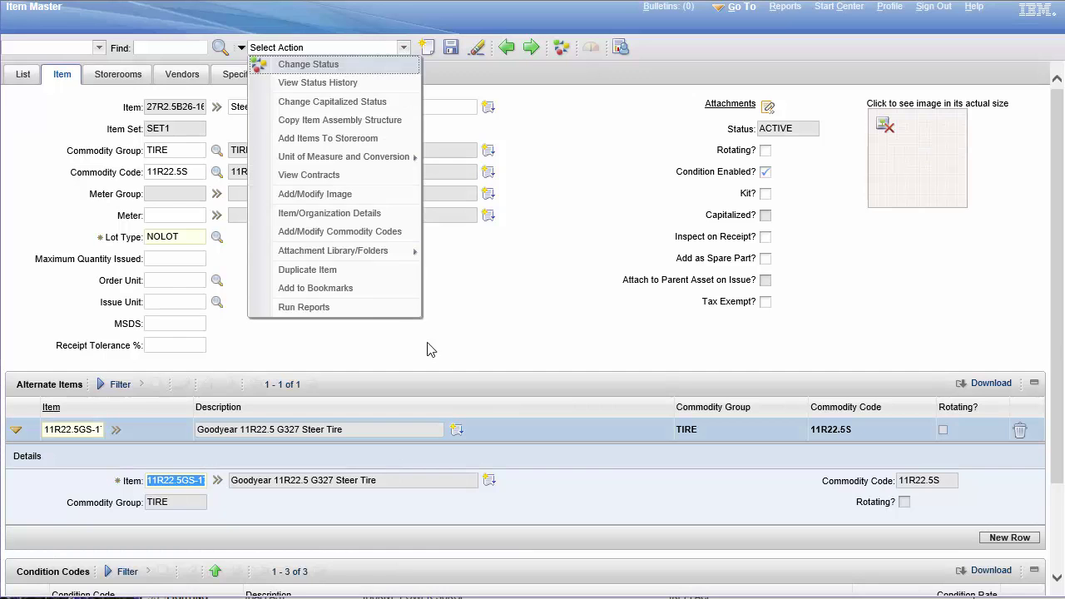
pyautogui.click(306, 269)
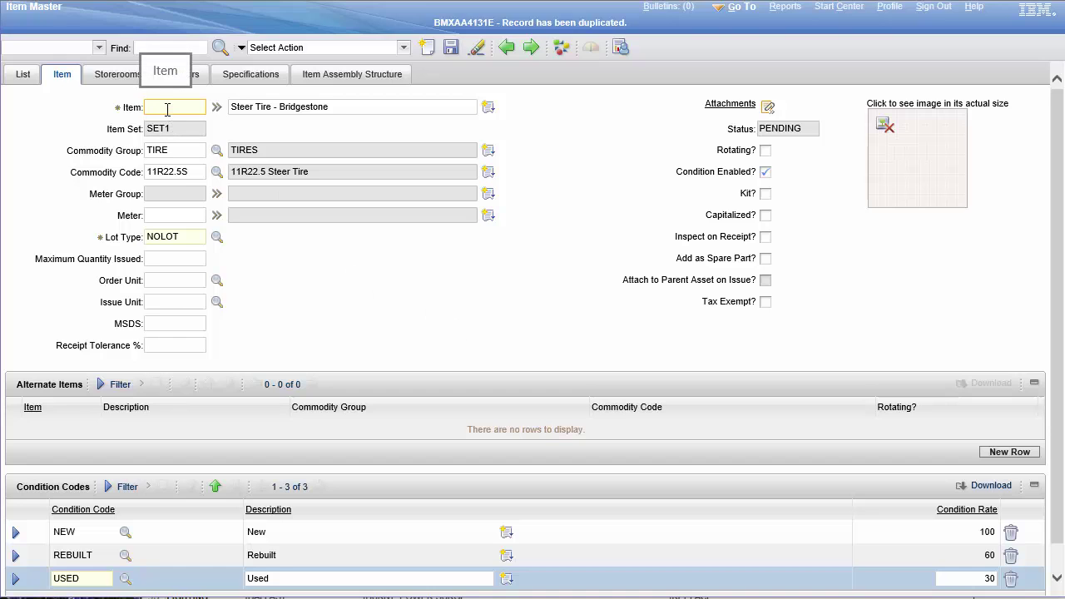
pyautogui.write('2')
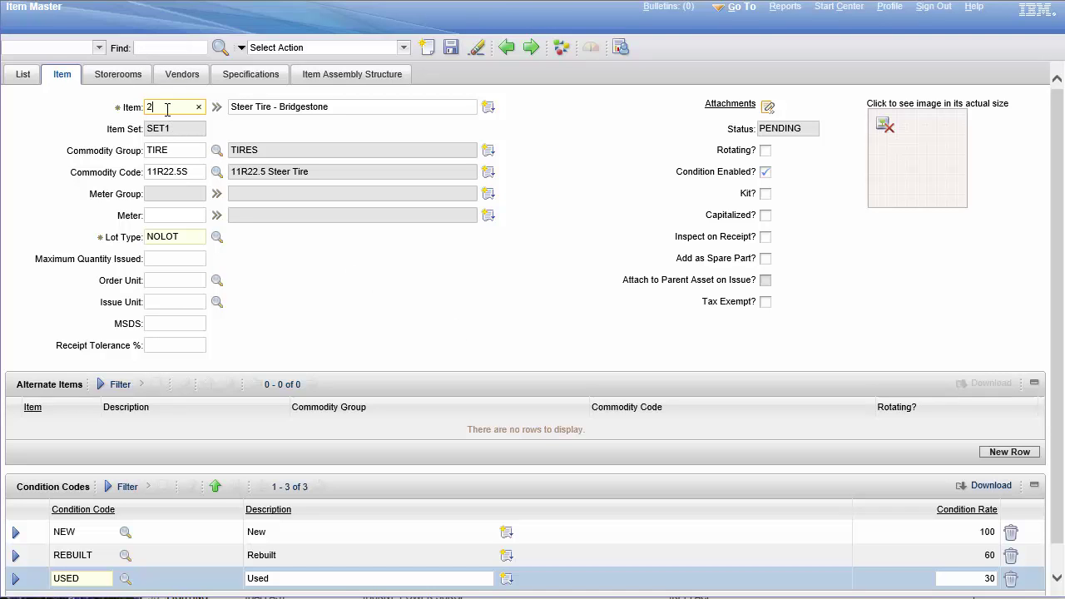
pyautogui.write('75')
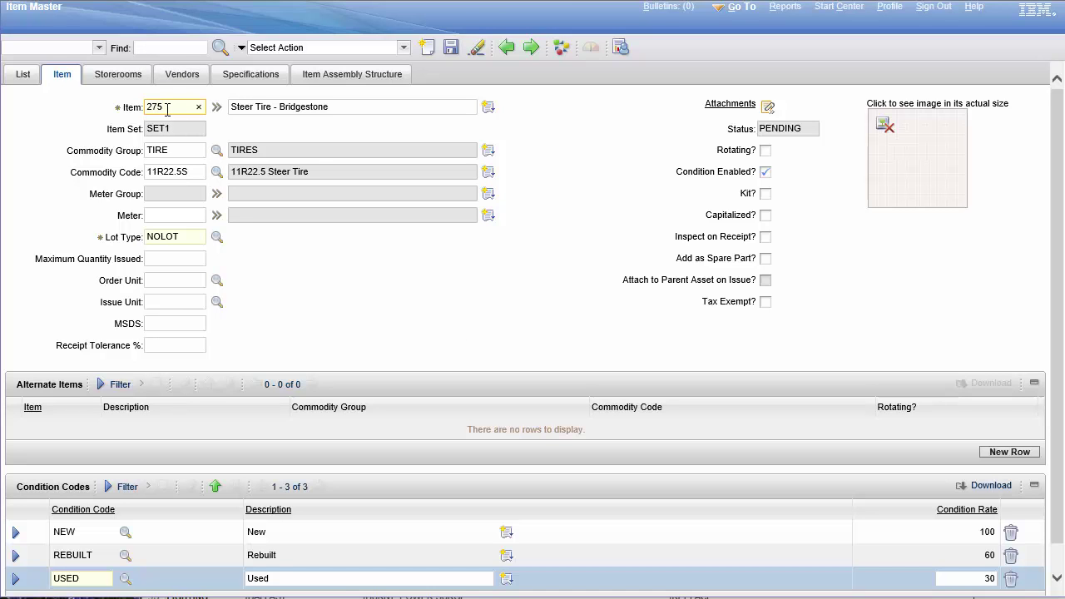
pyautogui.write('0r1')
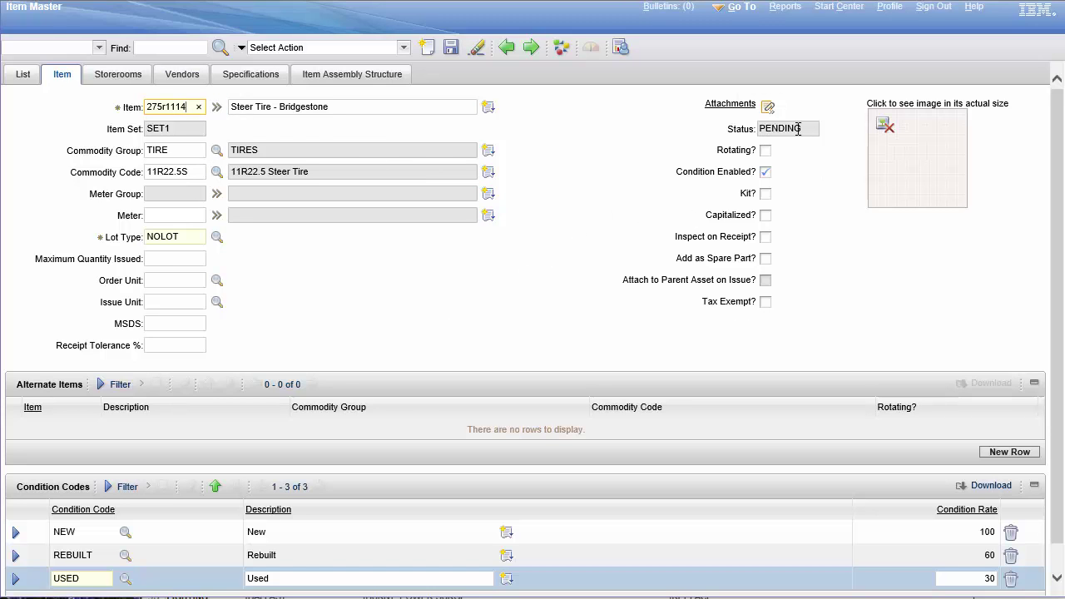
pyautogui.moveTo(785, 406)
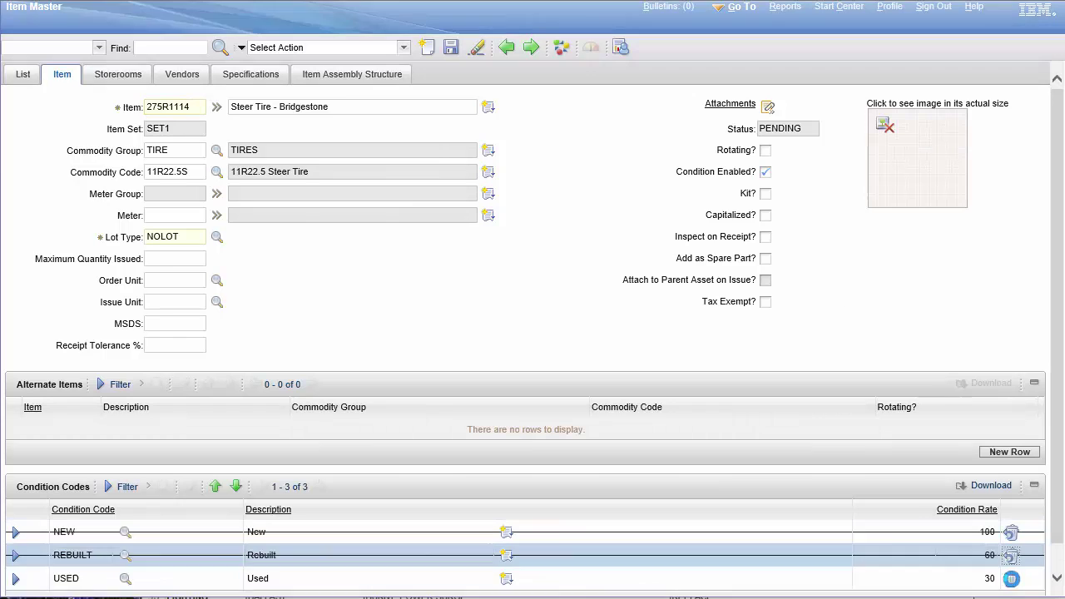
# Step: Set order unit EACH via lookup, mark the item as spare part and inspect on receipt, leaving commodity code unchanged
pyautogui.click(765, 171)
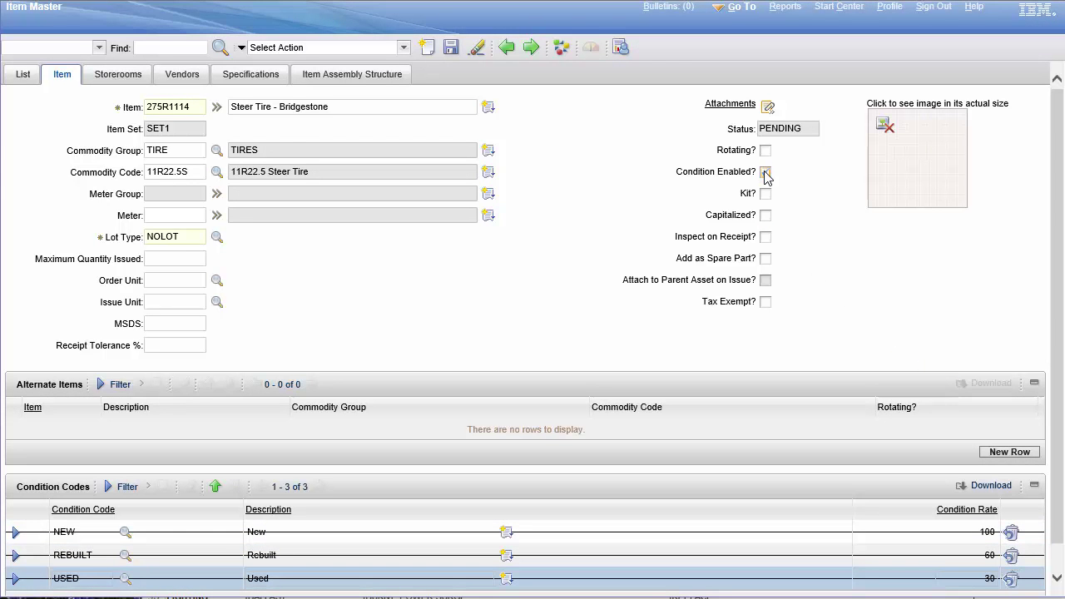
pyautogui.click(765, 171)
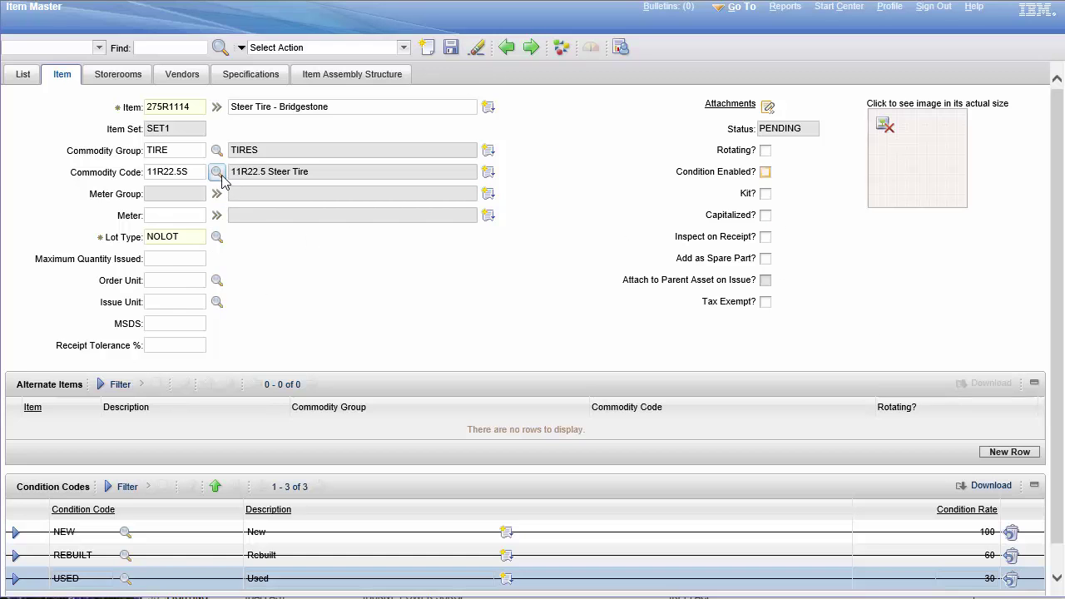
pyautogui.click(216, 171)
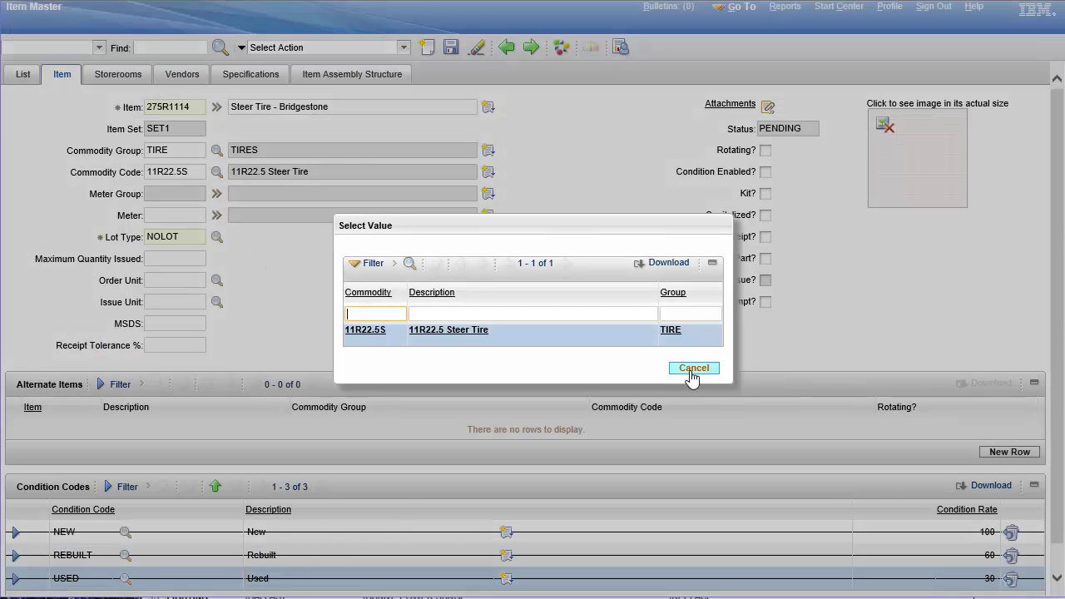
pyautogui.click(692, 368)
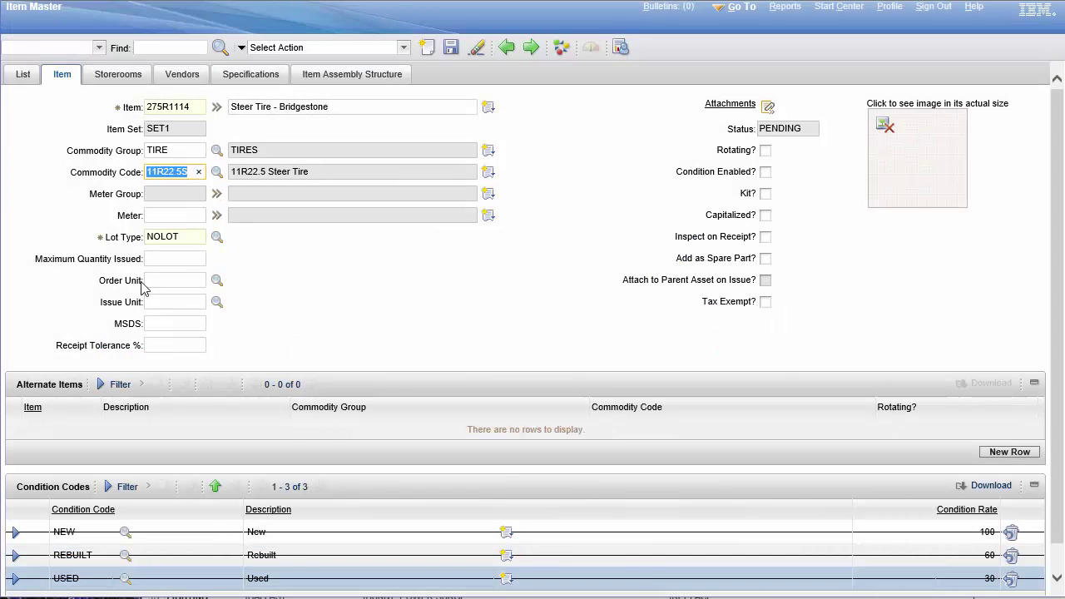
pyautogui.click(216, 280)
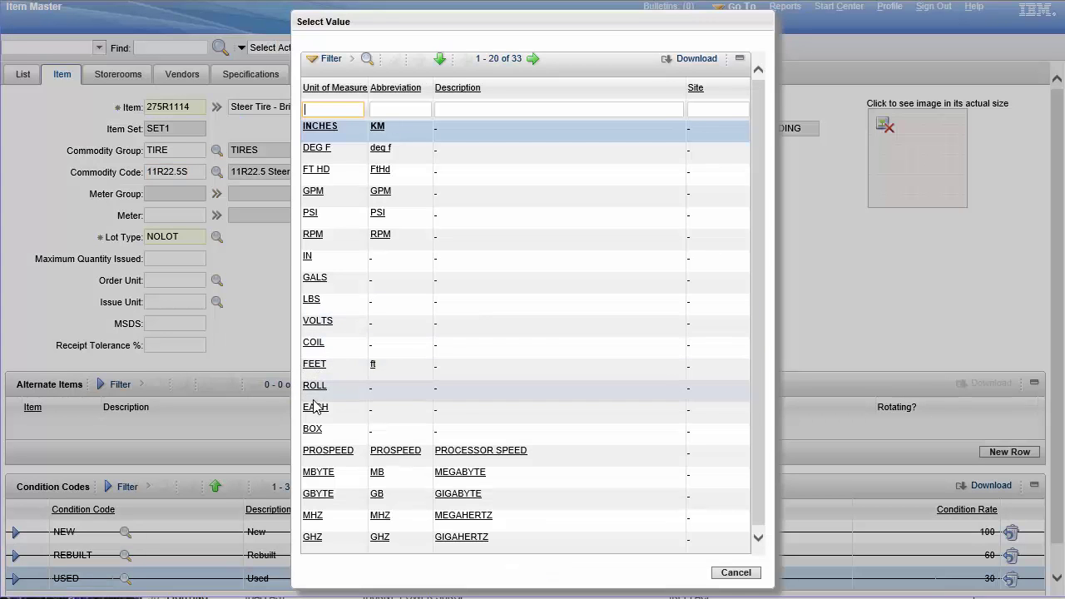
pyautogui.click(316, 406)
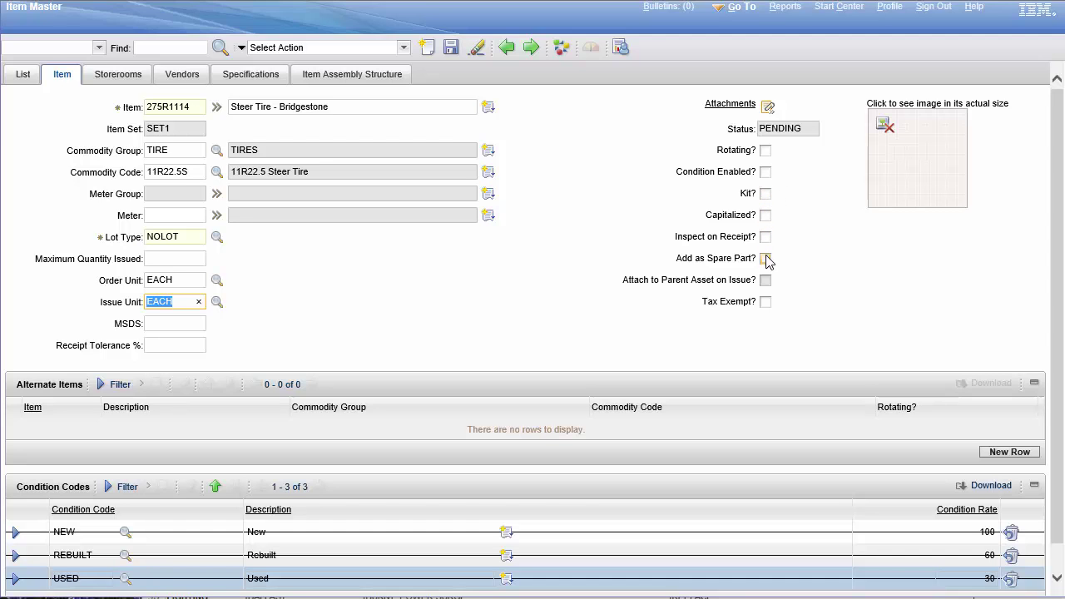
pyautogui.click(765, 258)
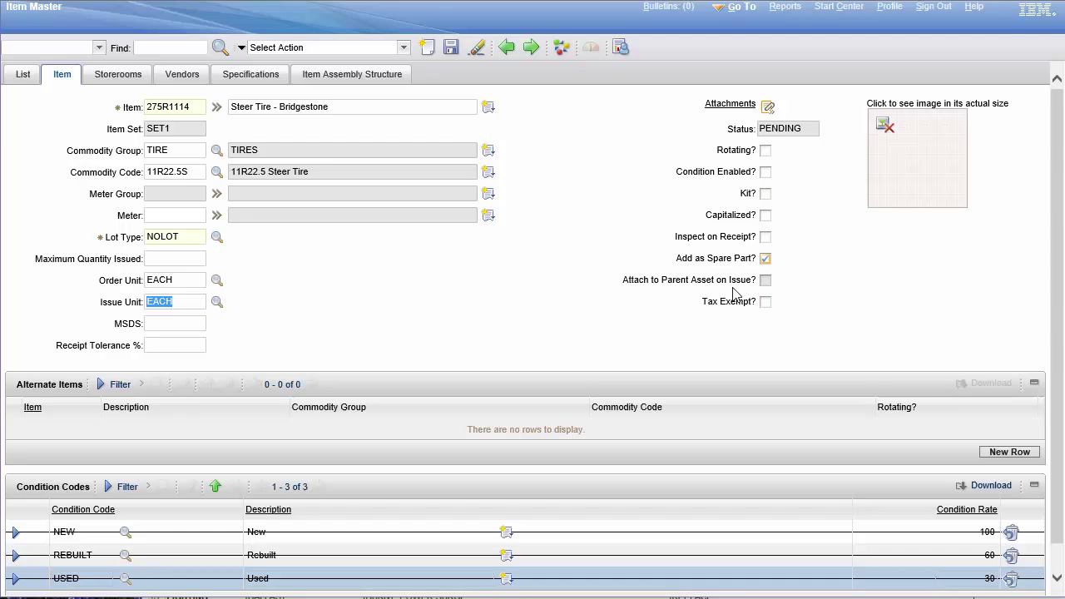
pyautogui.click(766, 237)
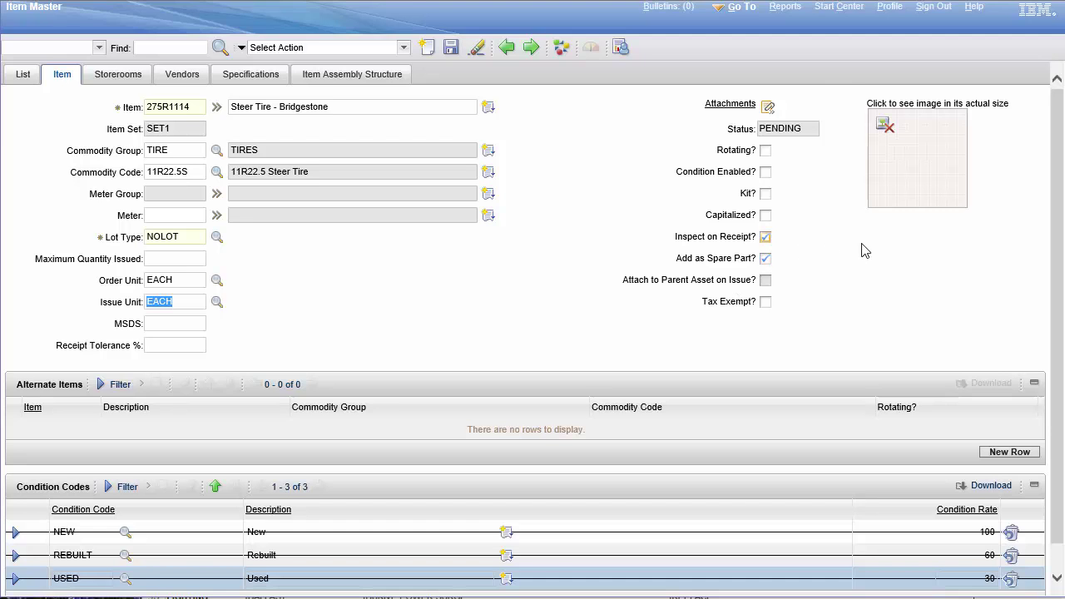
pyautogui.moveTo(559, 175)
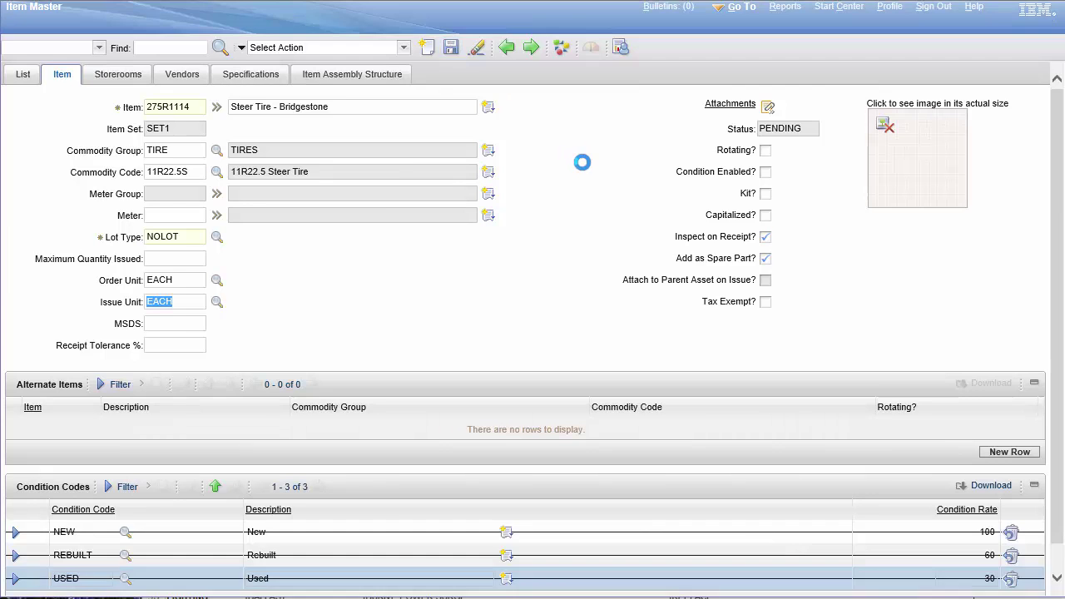
# Step: Change item 275R1114's status to Active and confirm it
pyautogui.click(451, 47)
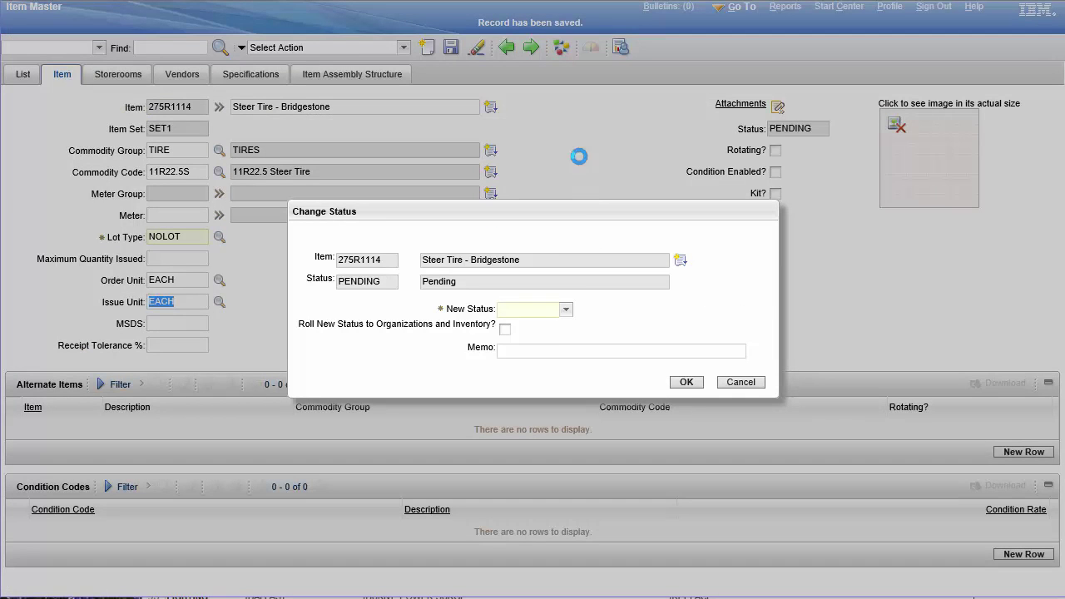
pyautogui.click(565, 308)
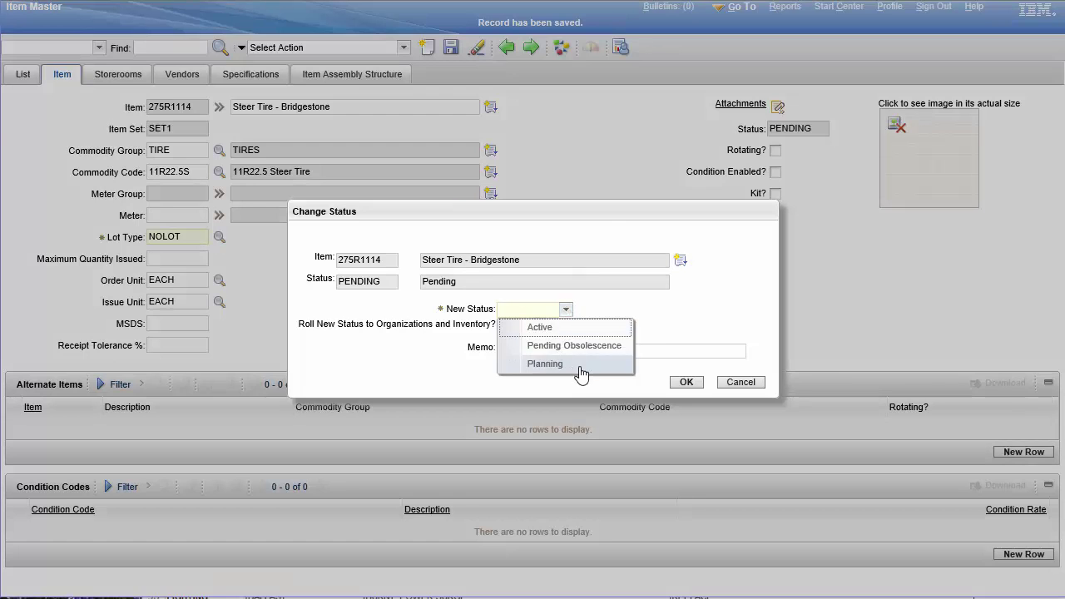
pyautogui.moveTo(612, 326)
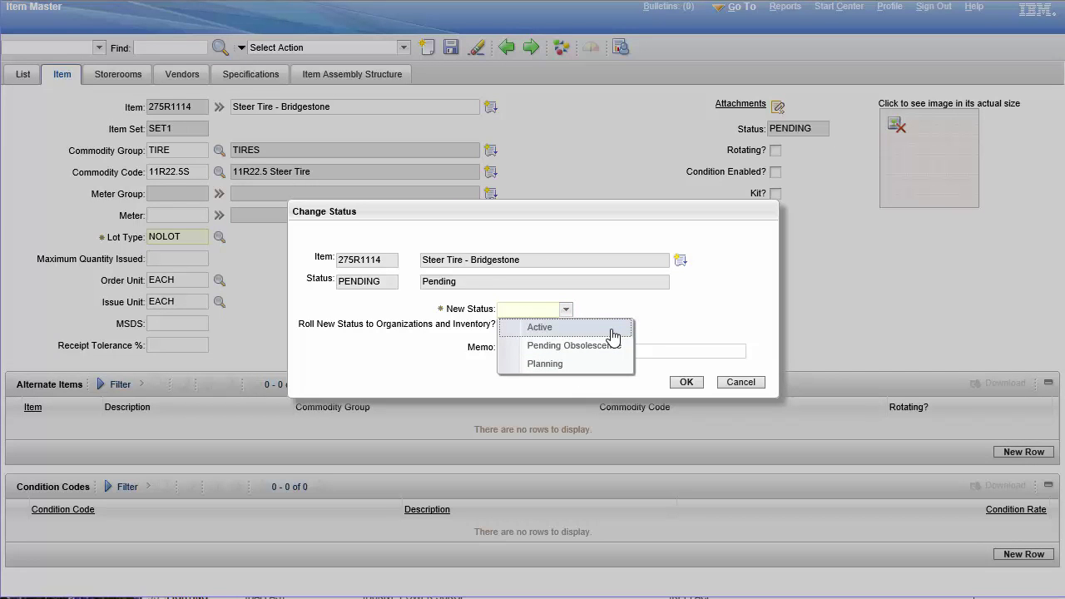
pyautogui.moveTo(601, 344)
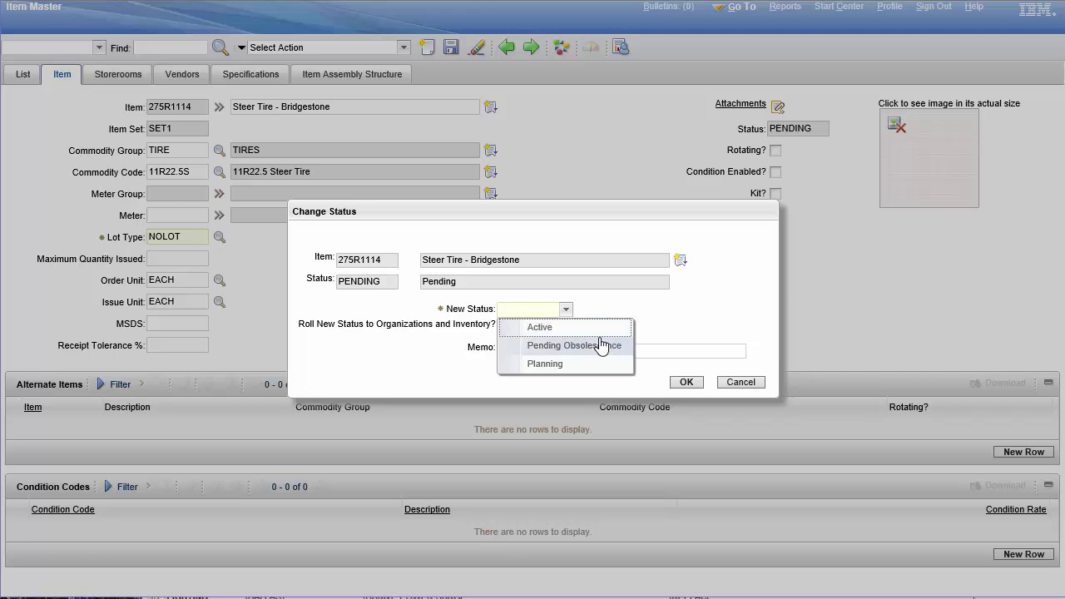
pyautogui.moveTo(596, 326)
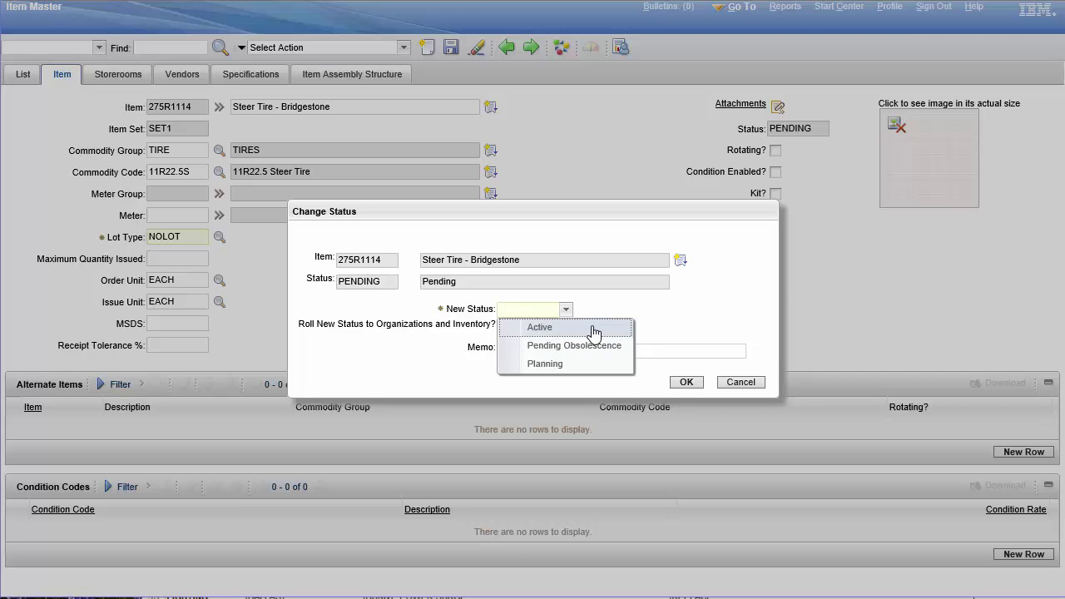
pyautogui.click(538, 326)
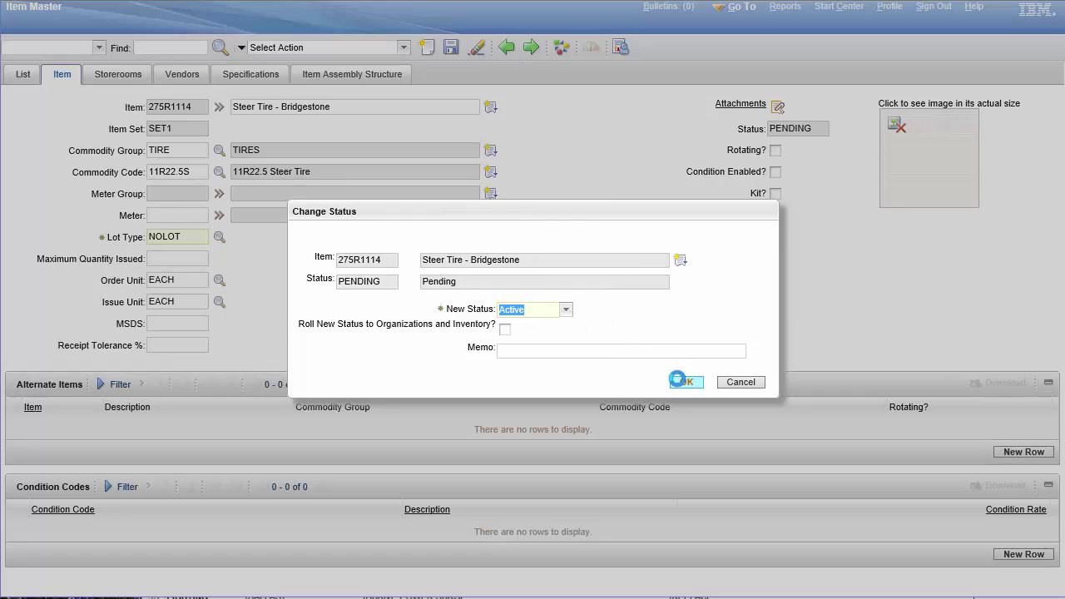
pyautogui.click(682, 381)
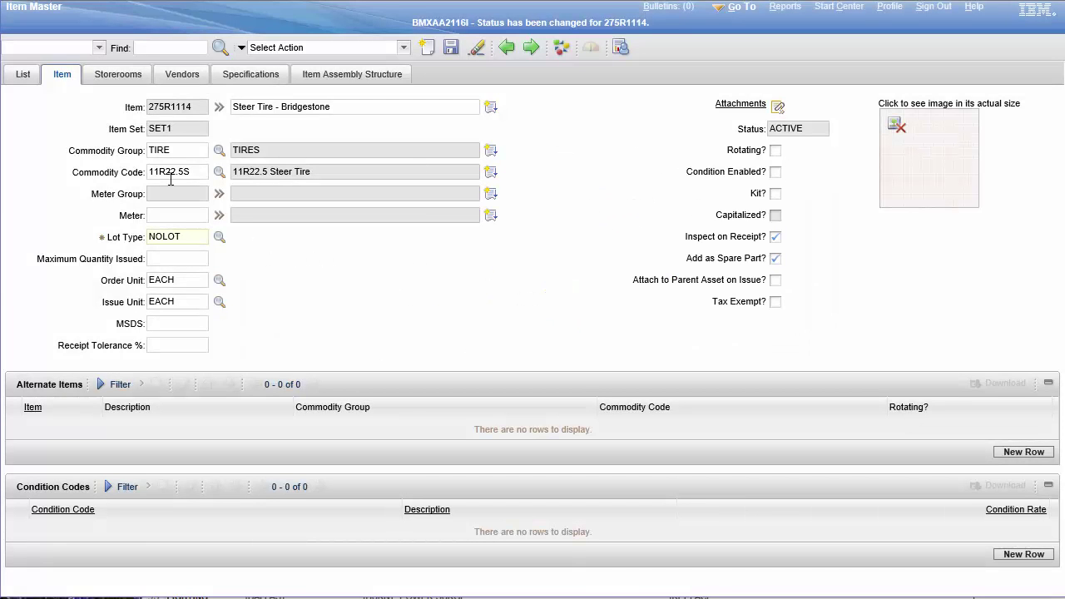
pyautogui.moveTo(818, 171)
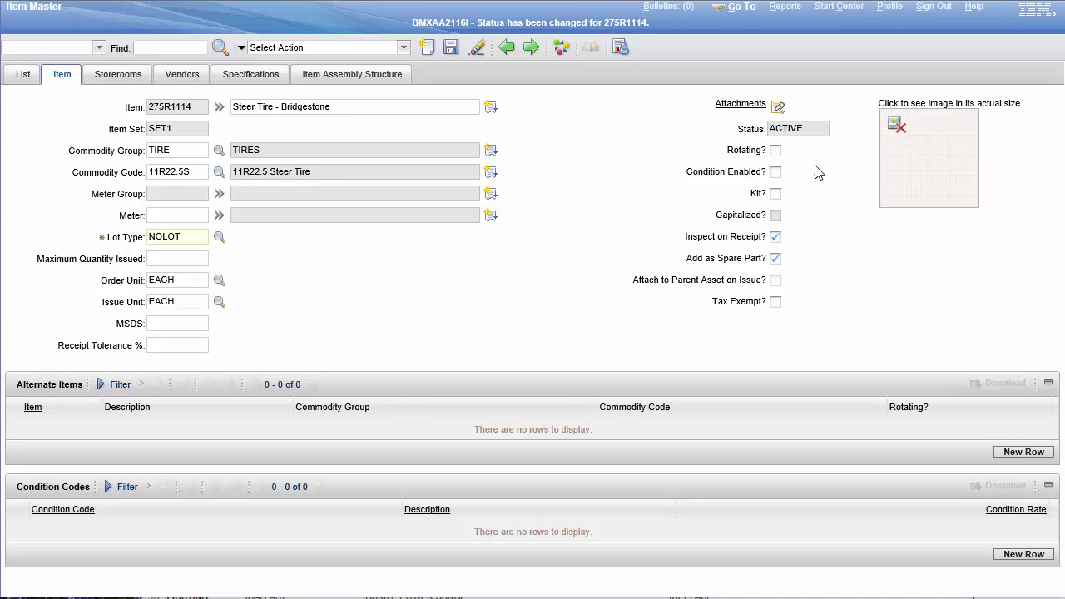
pyautogui.moveTo(771, 318)
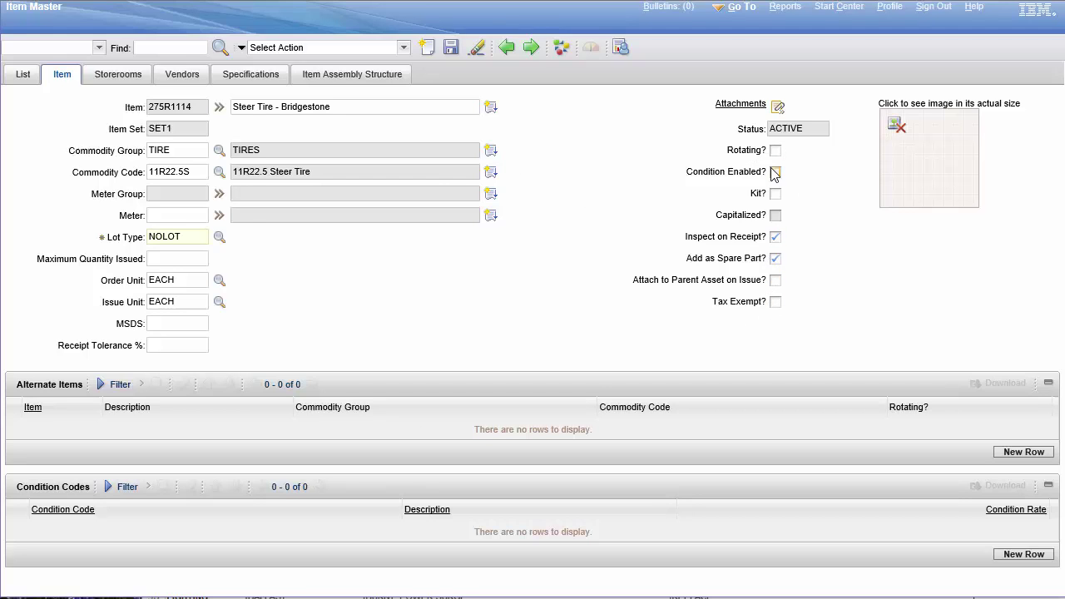
pyautogui.moveTo(524, 352)
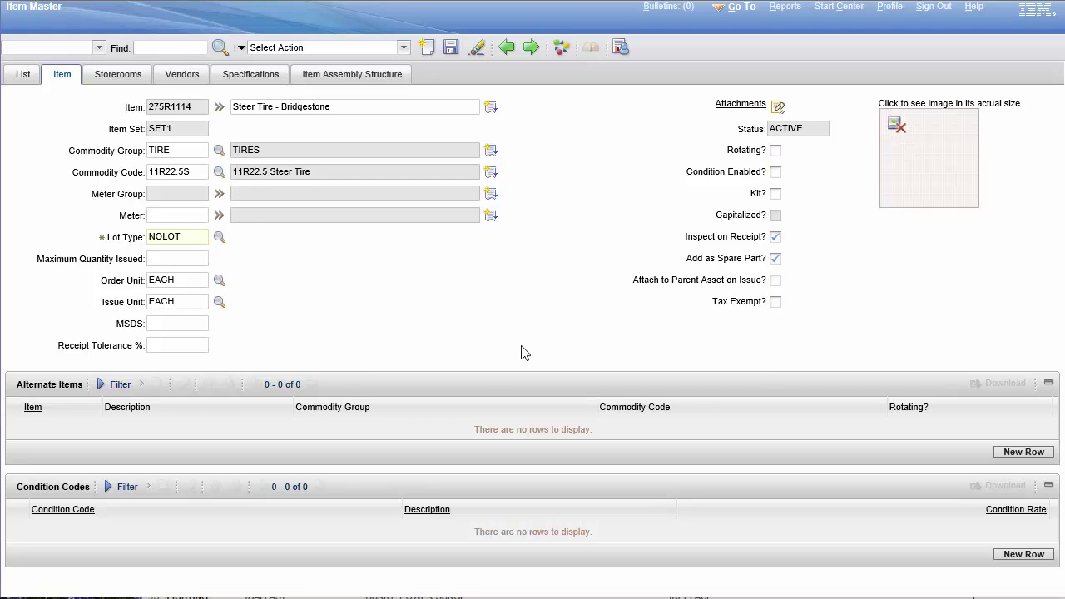
pyautogui.moveTo(73, 413)
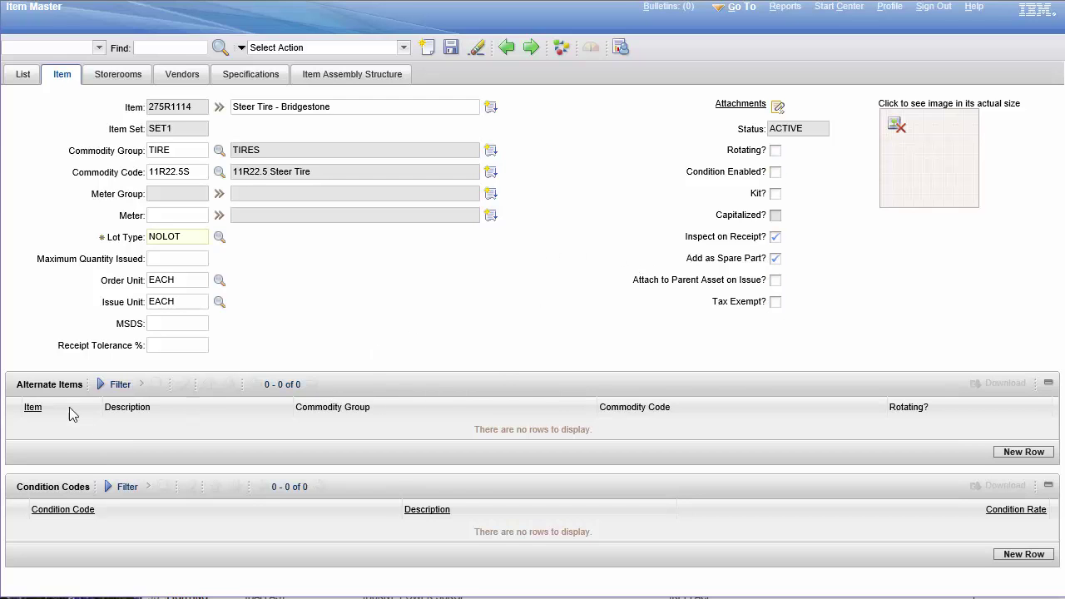
pyautogui.moveTo(589, 217)
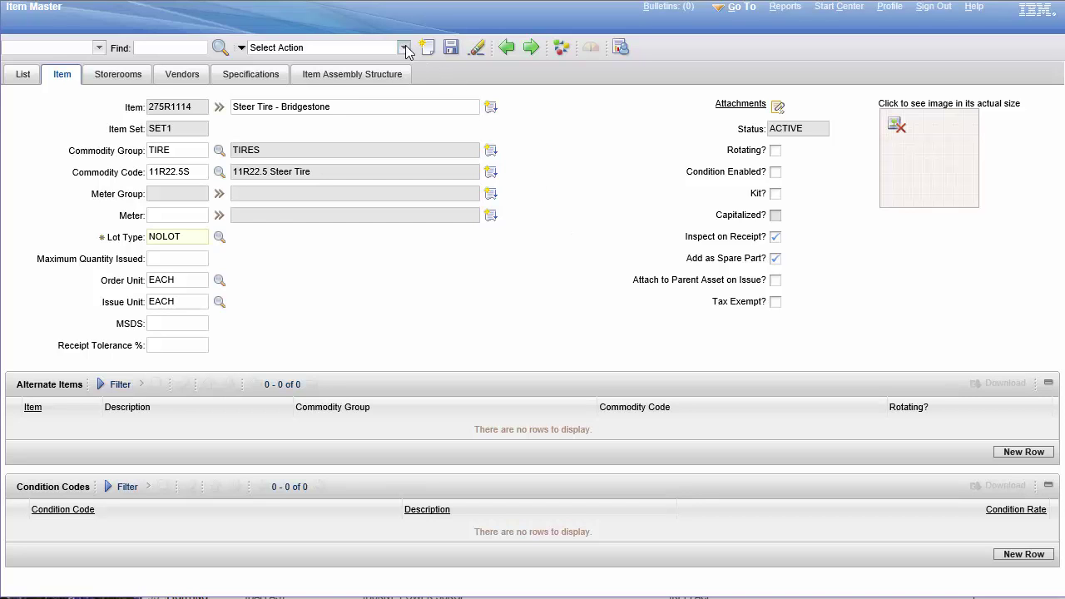
# Step: Bring up the Change Status dialog for the active item 275R1114
pyautogui.click(405, 47)
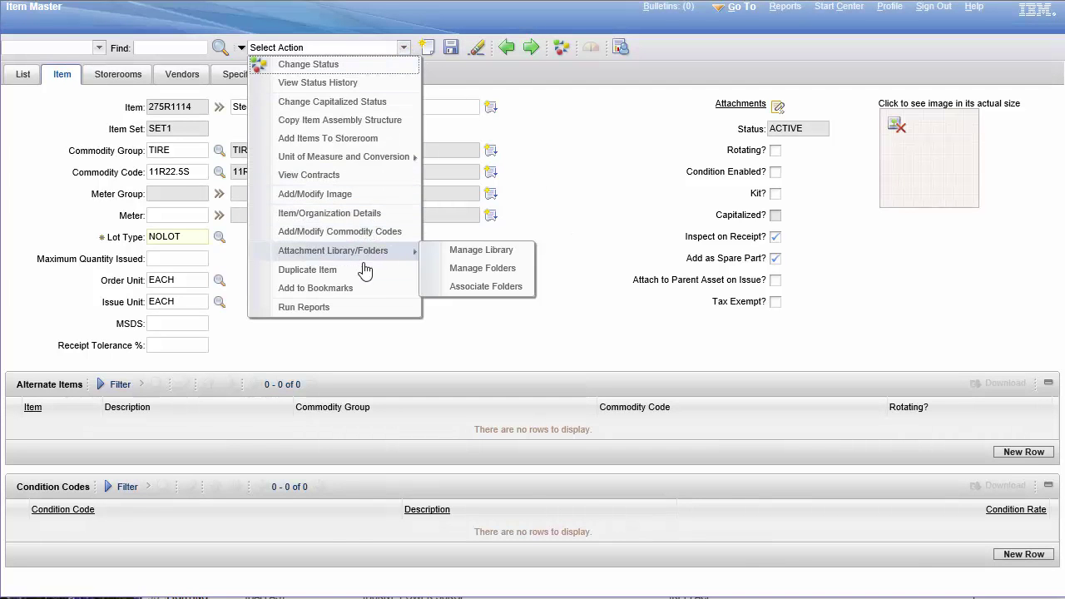
pyautogui.moveTo(549, 313)
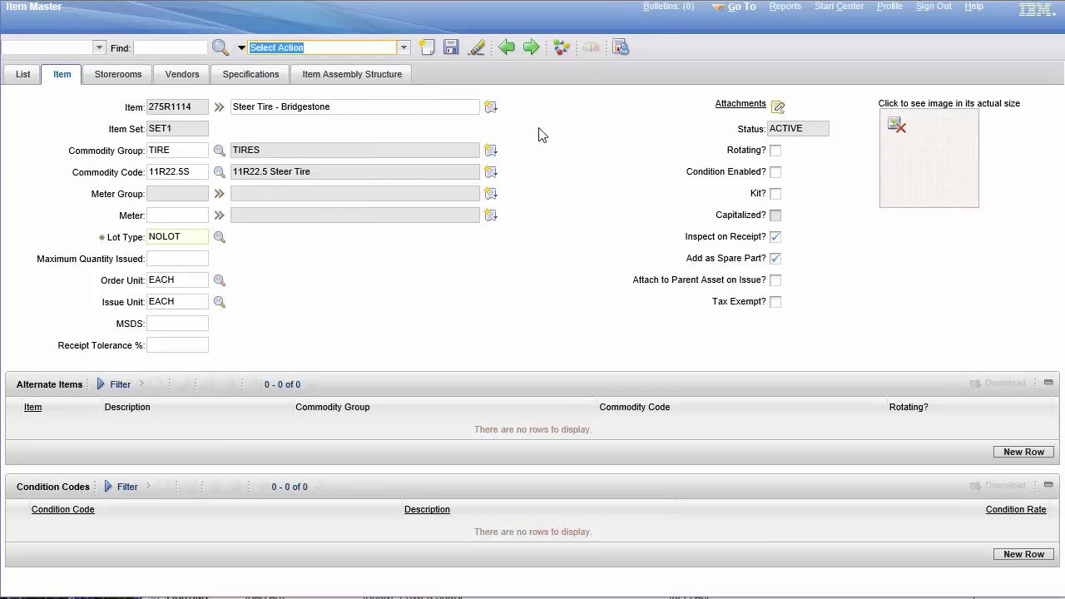
pyautogui.moveTo(539, 176)
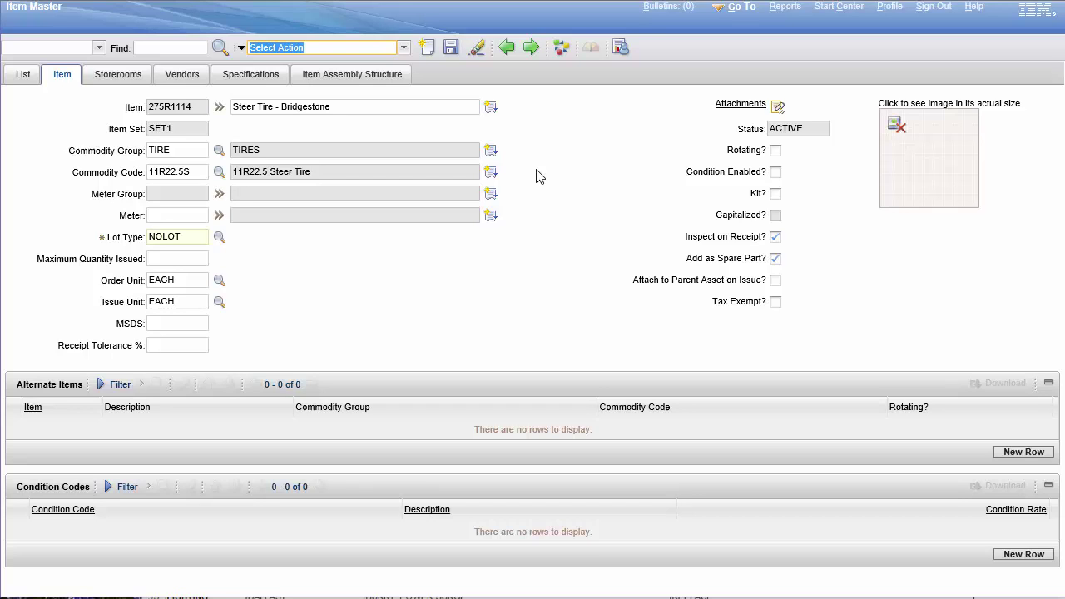
pyautogui.moveTo(595, 206)
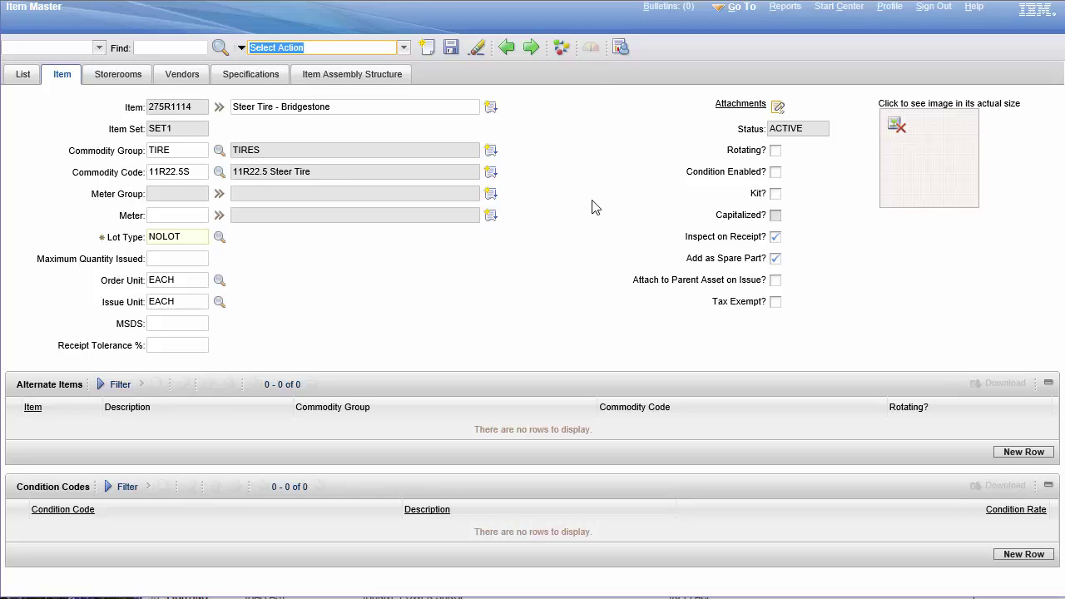
pyautogui.moveTo(614, 143)
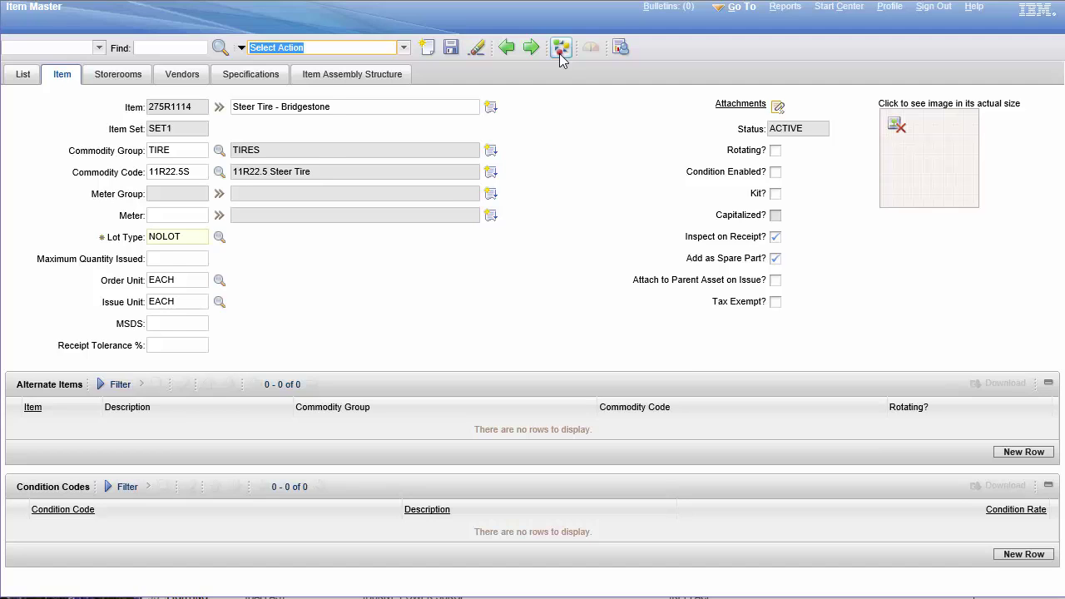
pyautogui.click(562, 47)
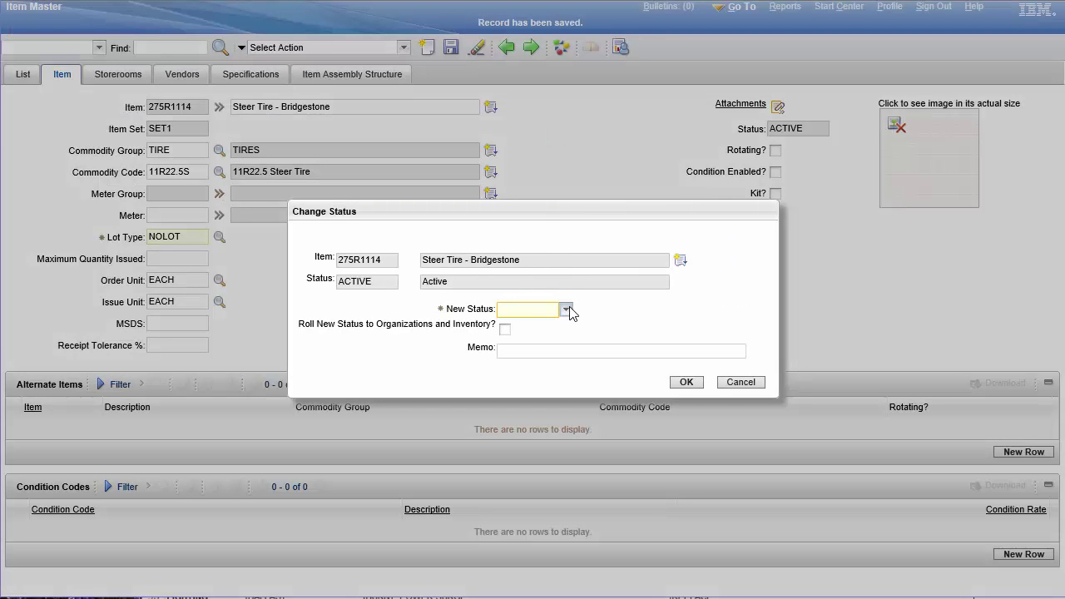
# Step: Set the new status to Pending Obsolescence, confirm it, and save the record
pyautogui.click(566, 308)
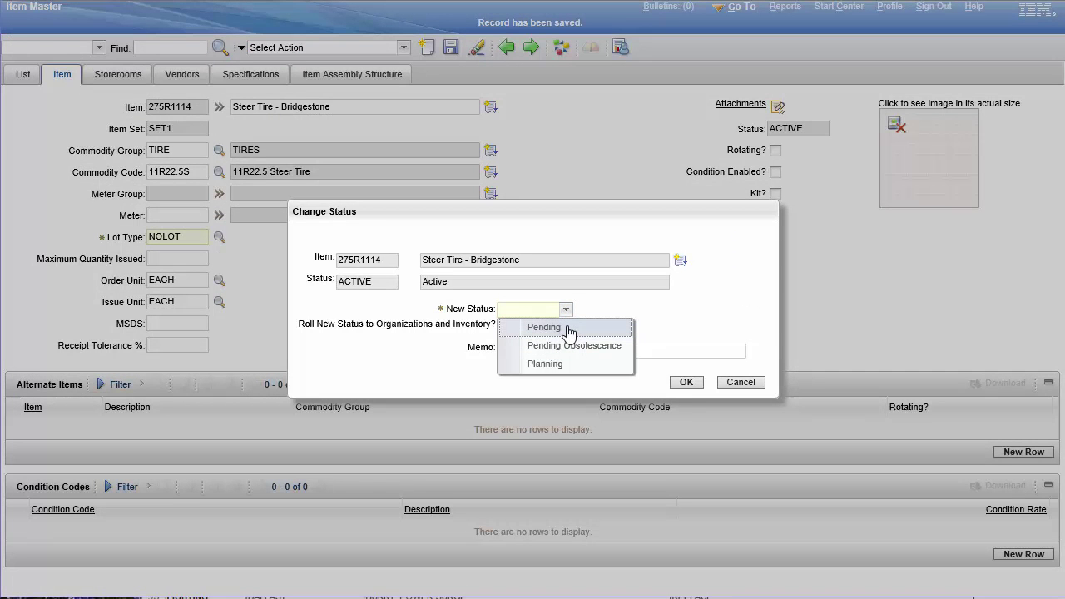
pyautogui.moveTo(574, 344)
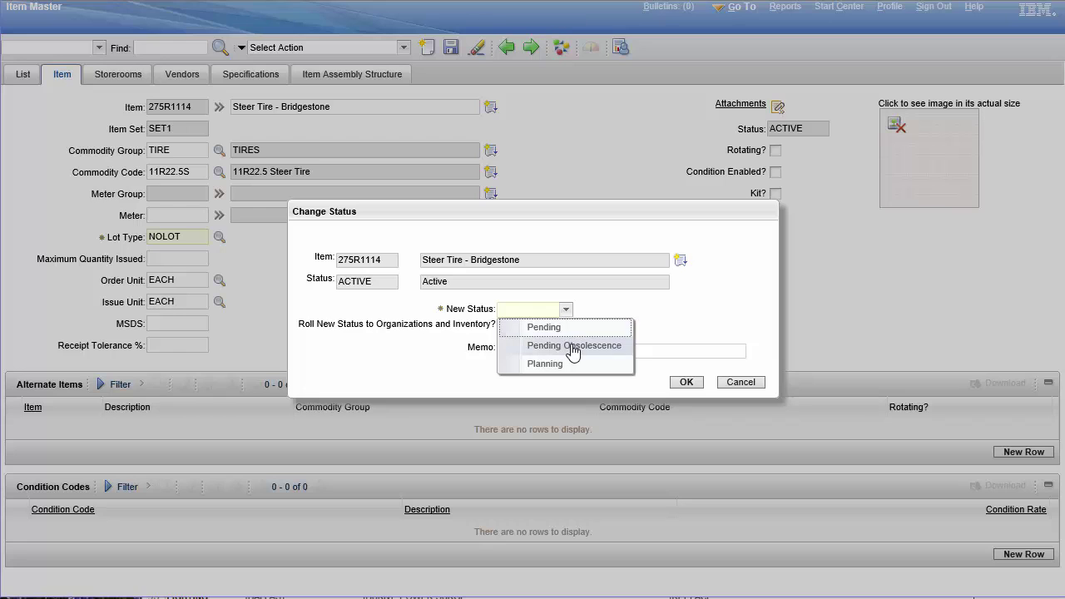
pyautogui.moveTo(545, 363)
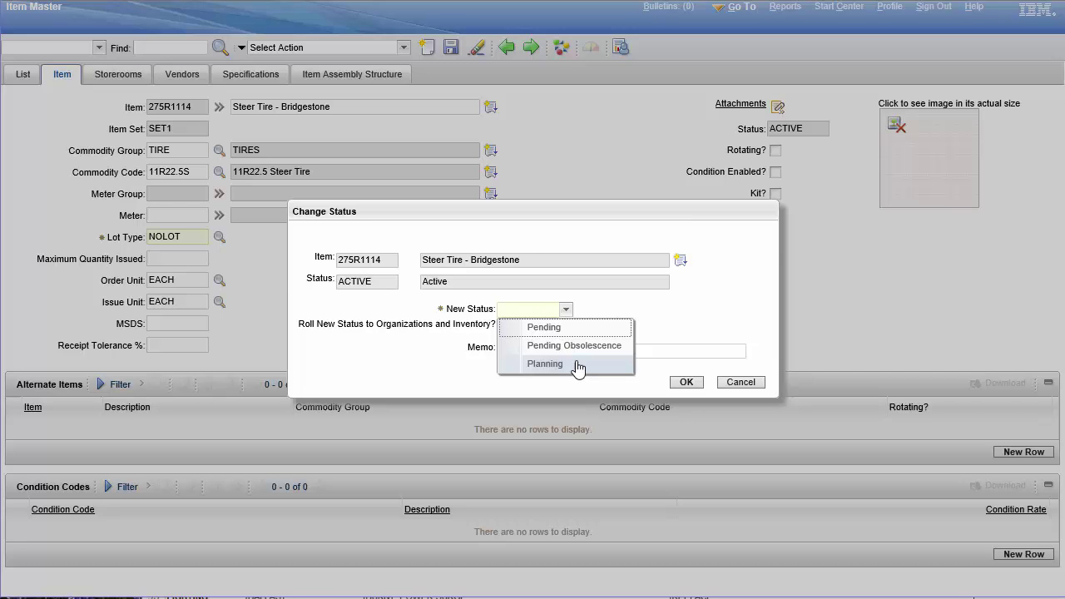
pyautogui.moveTo(582, 349)
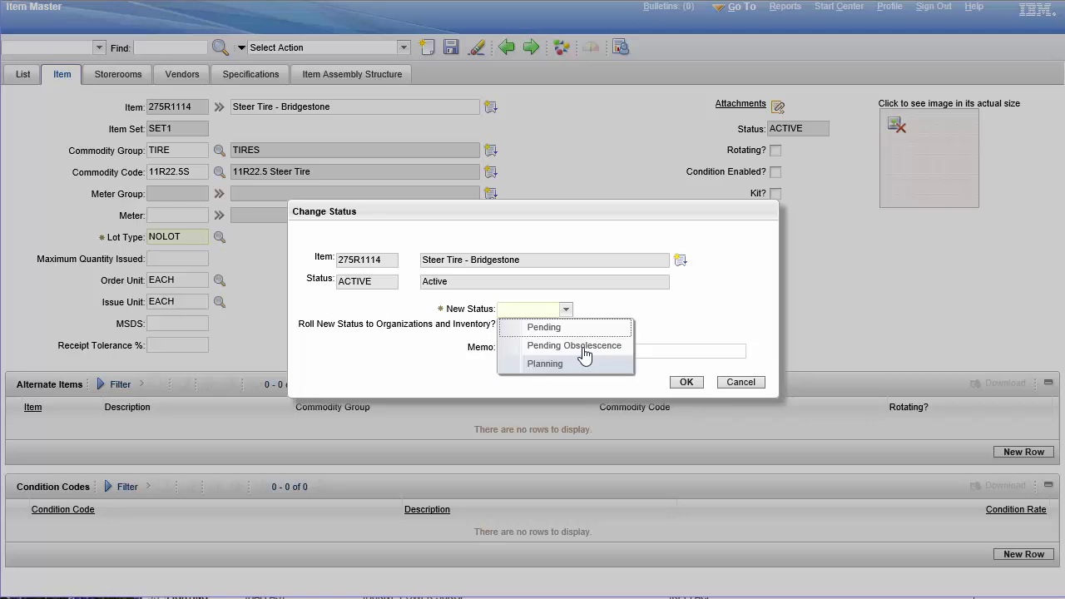
pyautogui.click(574, 345)
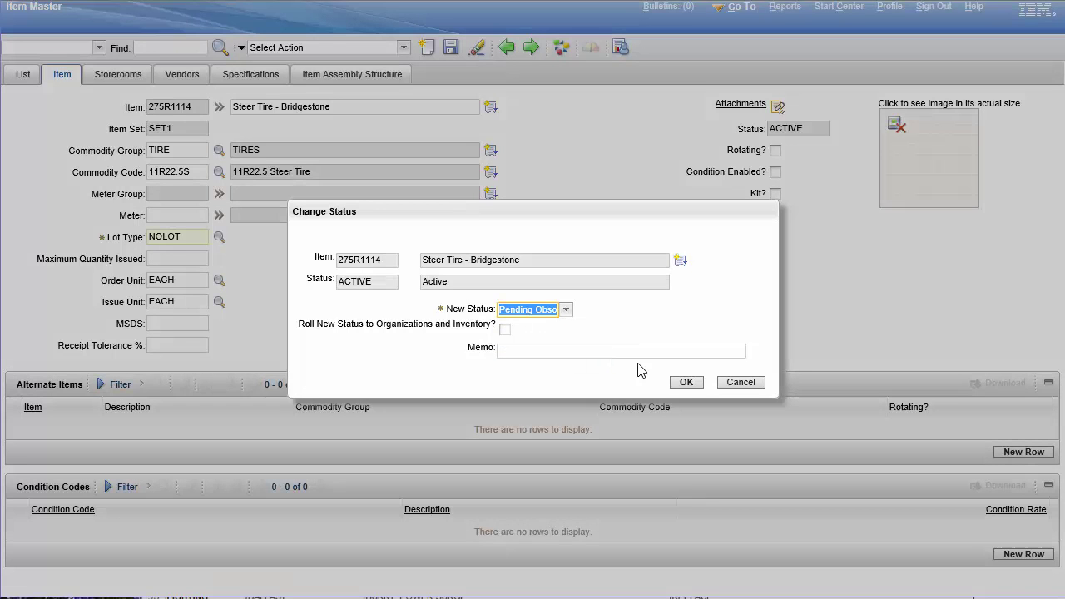
pyautogui.click(686, 381)
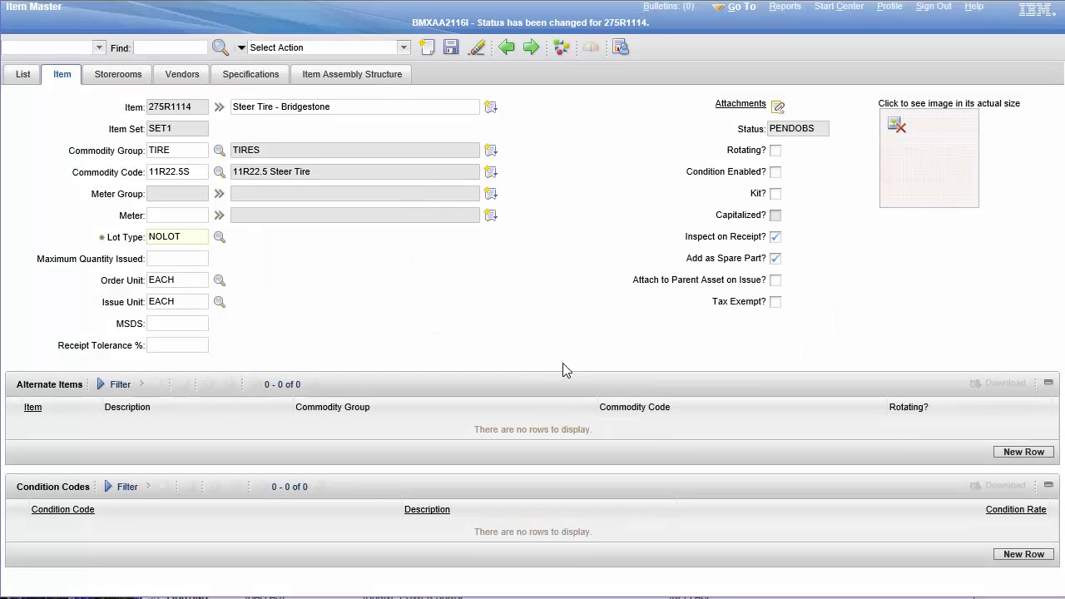
pyautogui.click(319, 46)
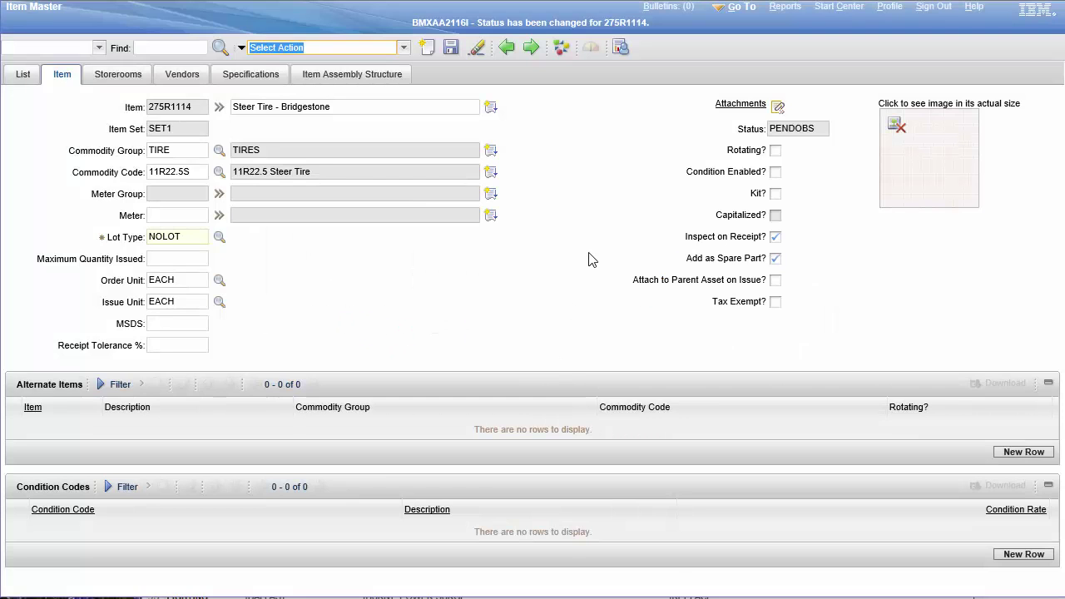
pyautogui.moveTo(600, 210)
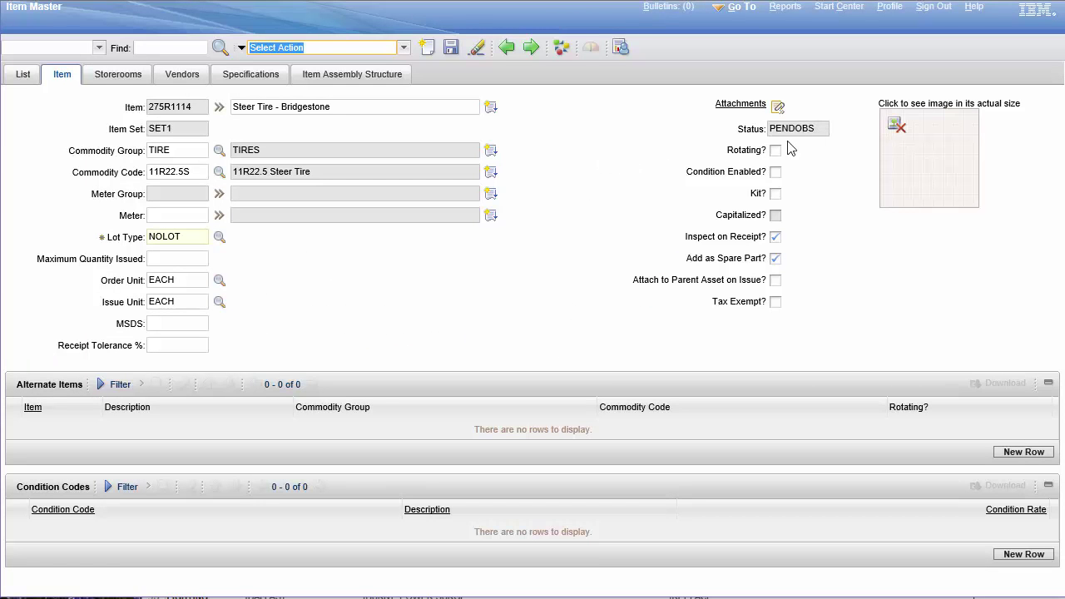
pyautogui.moveTo(516, 289)
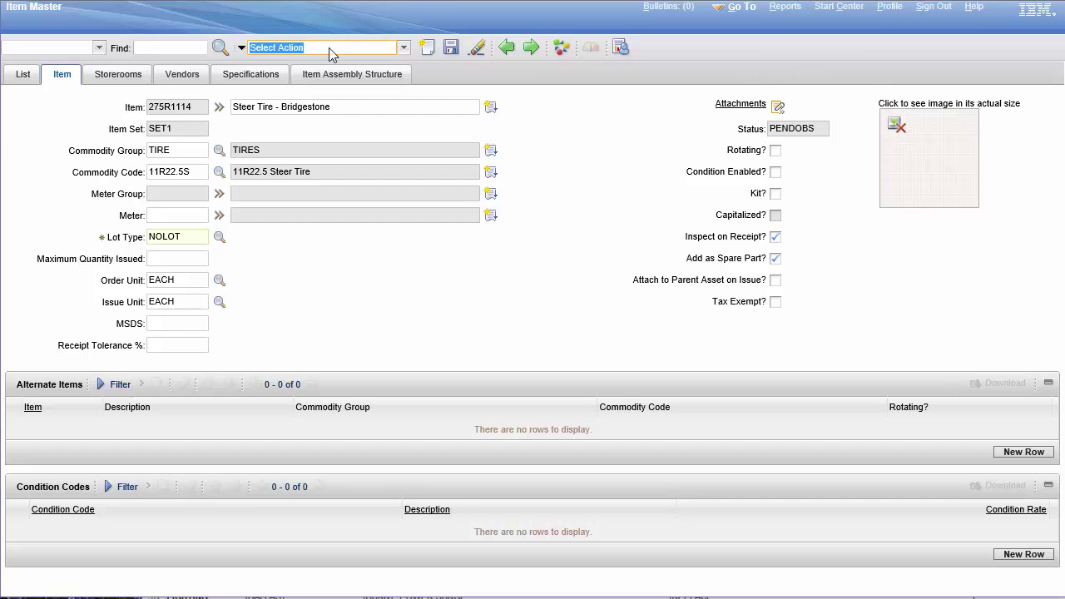
# Step: Start another status change for item 275R1114 via Select Action
pyautogui.click(404, 47)
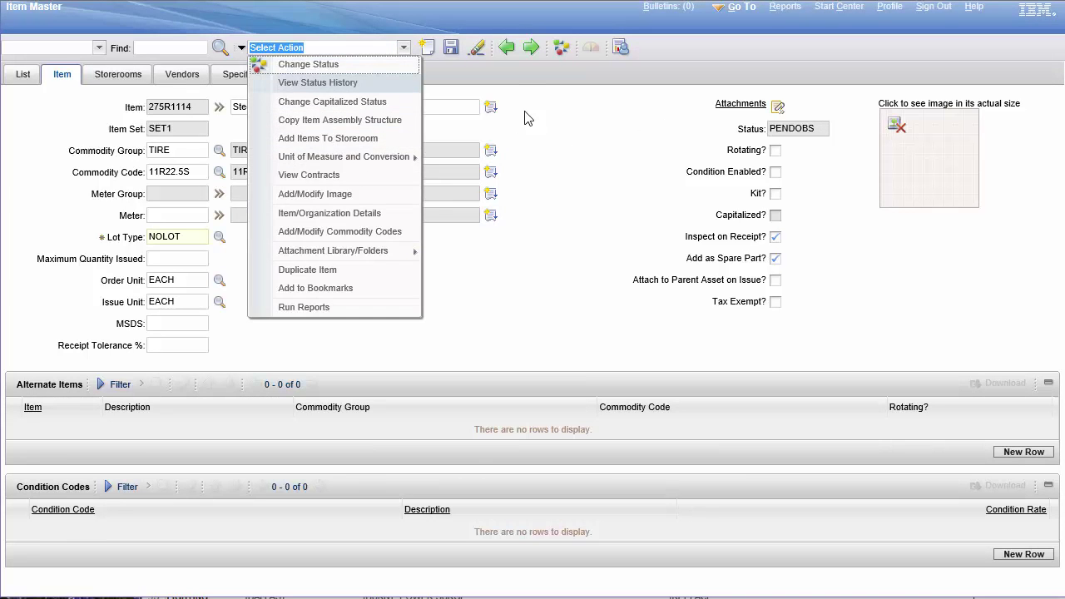
pyautogui.click(308, 63)
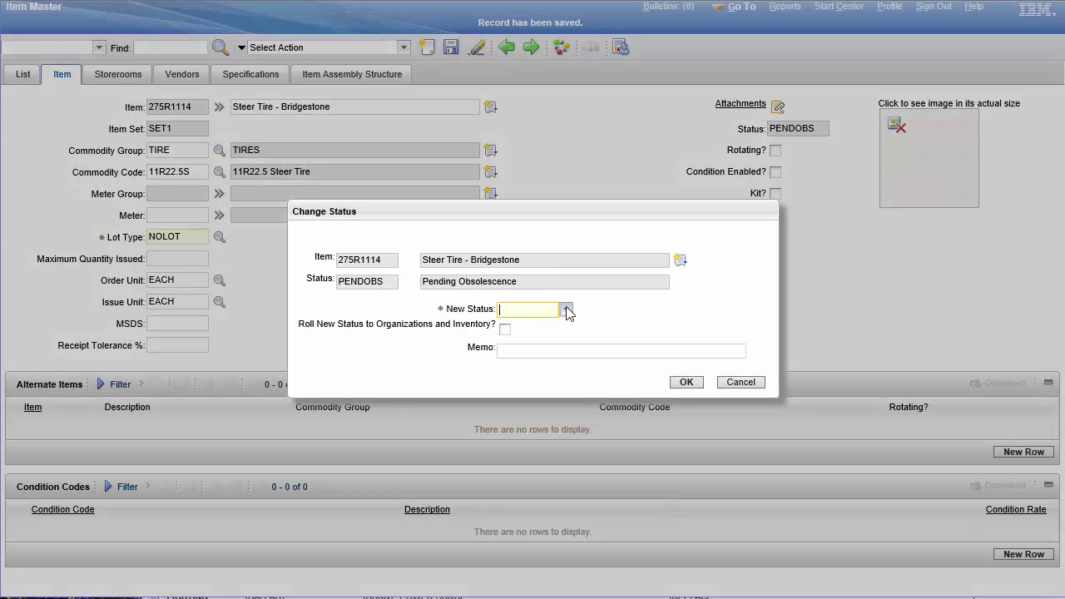
# Step: Cancel the Change Status dialog, keeping the item at Pending Obsolescence
pyautogui.click(568, 312)
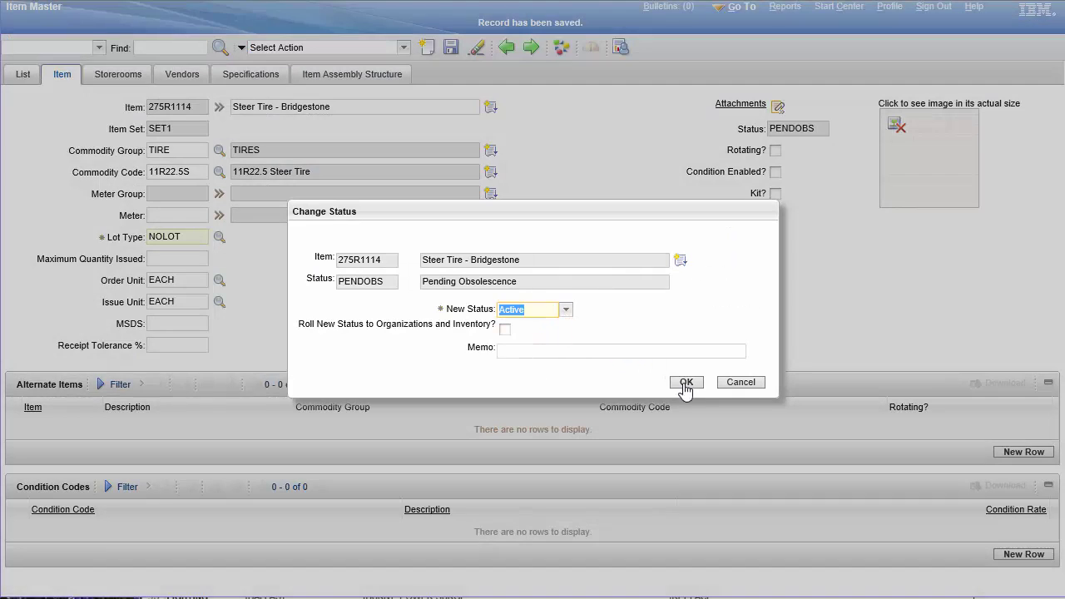
pyautogui.moveTo(346, 337)
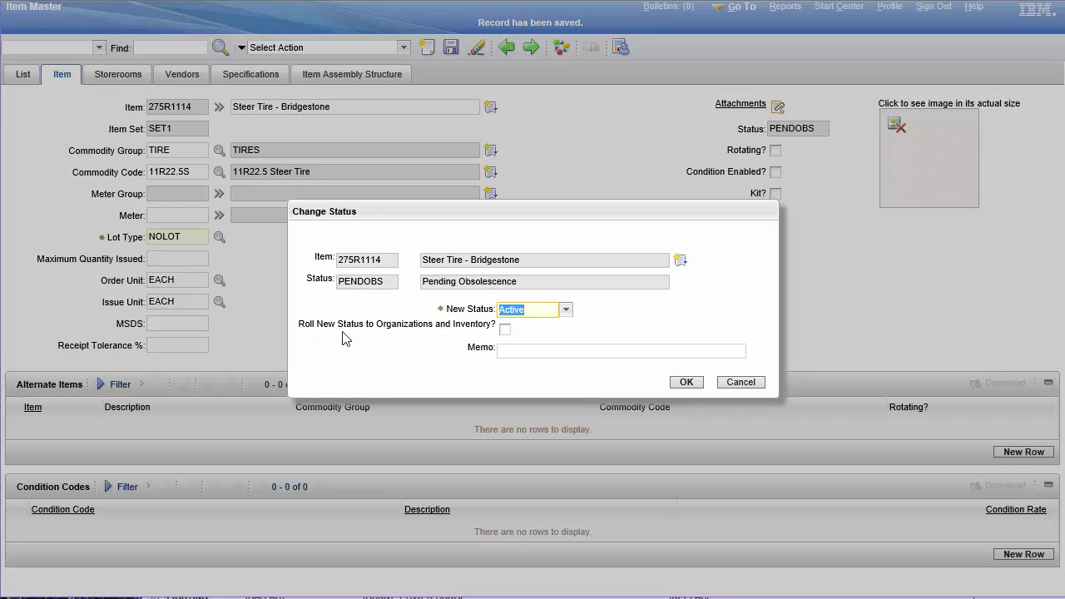
pyautogui.moveTo(480, 323)
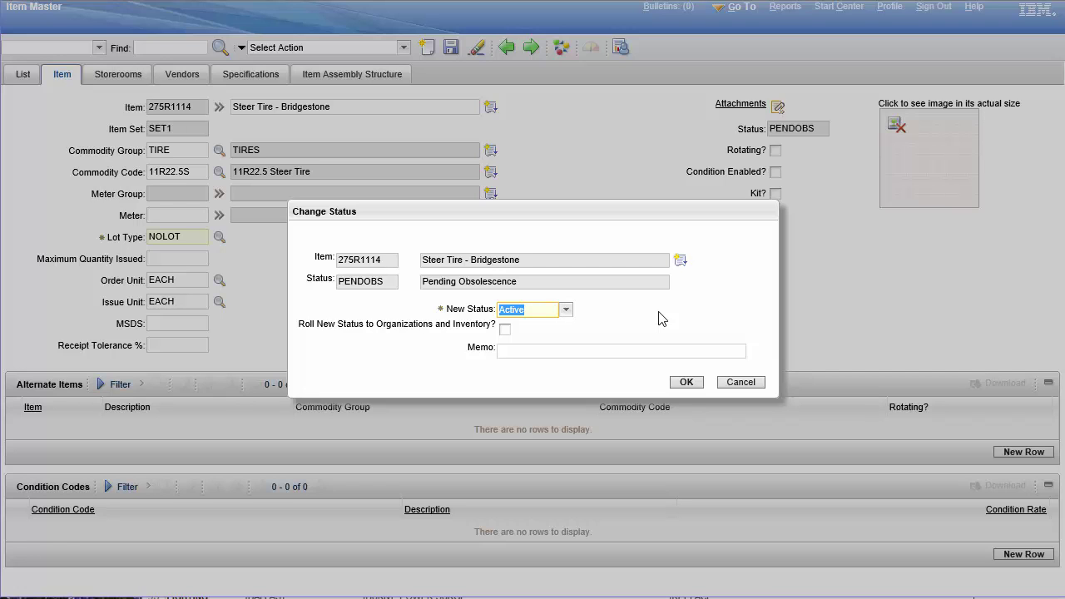
pyautogui.moveTo(634, 252)
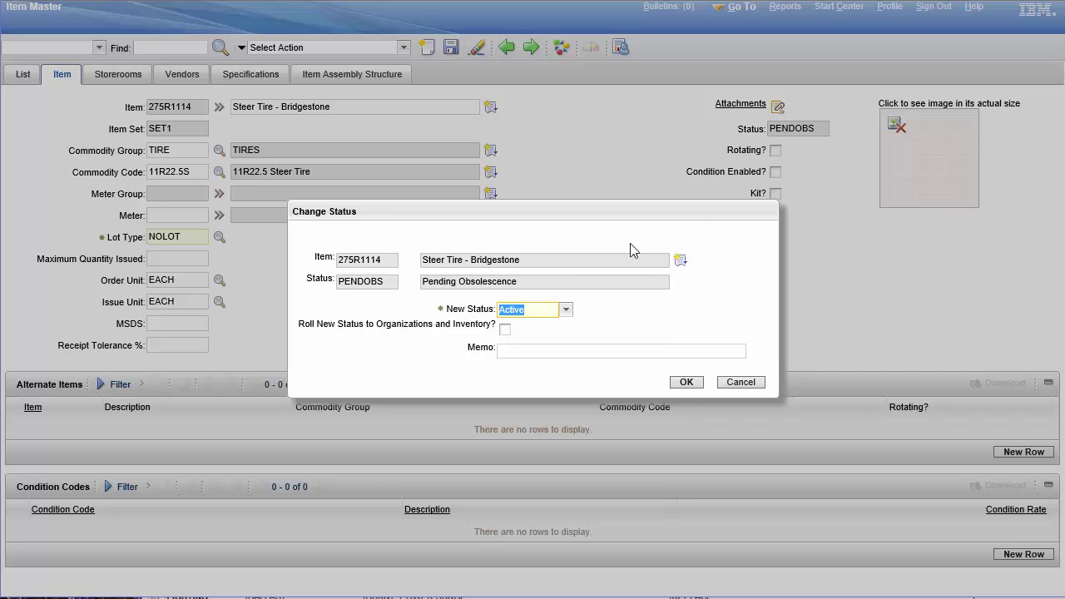
pyautogui.moveTo(657, 319)
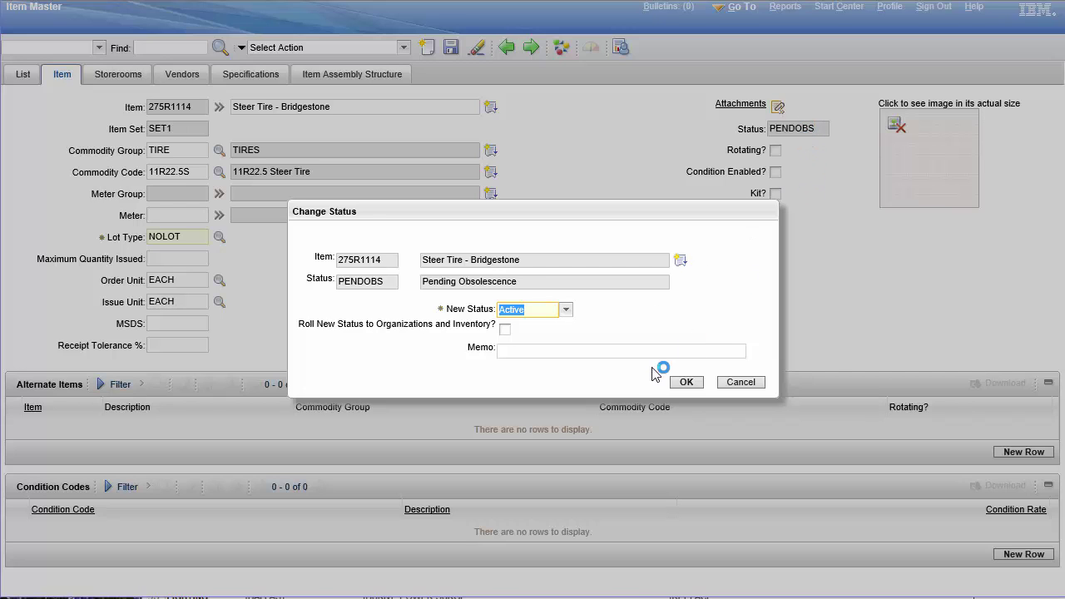
pyautogui.moveTo(322, 339)
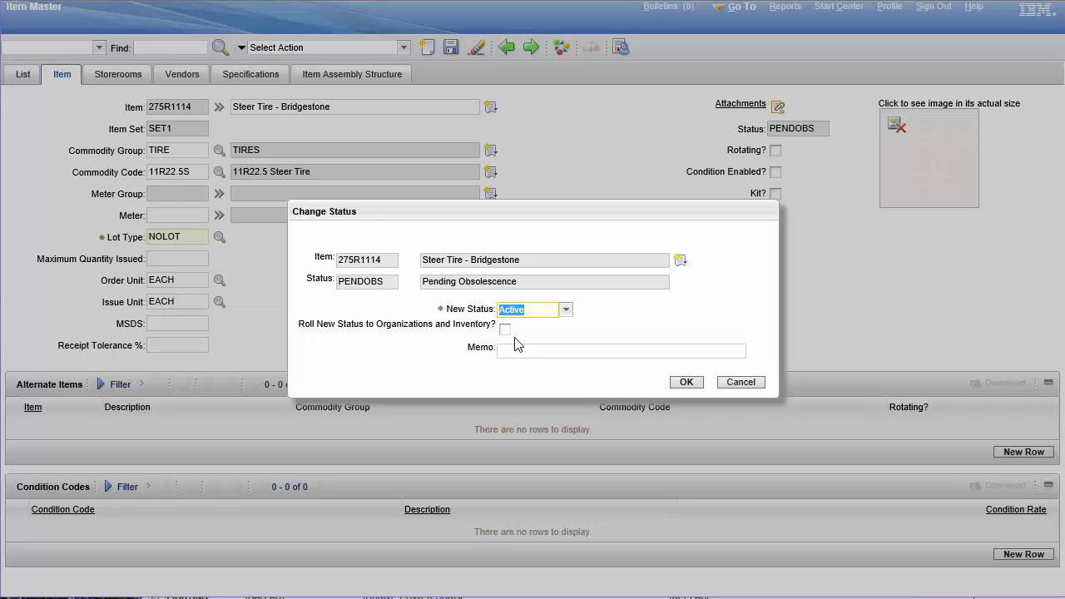
pyautogui.moveTo(712, 329)
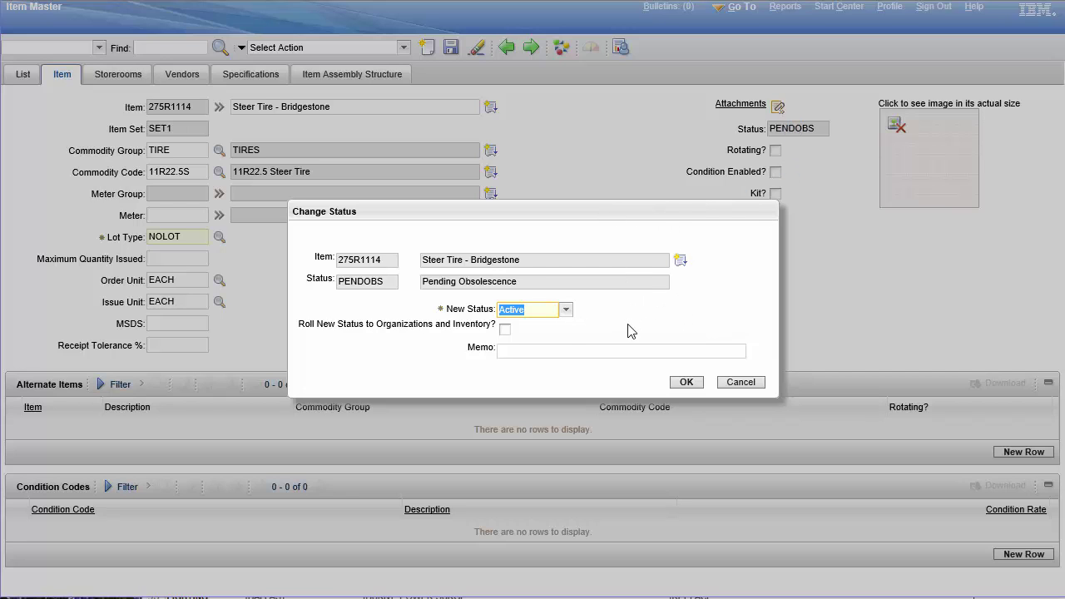
pyautogui.moveTo(486, 339)
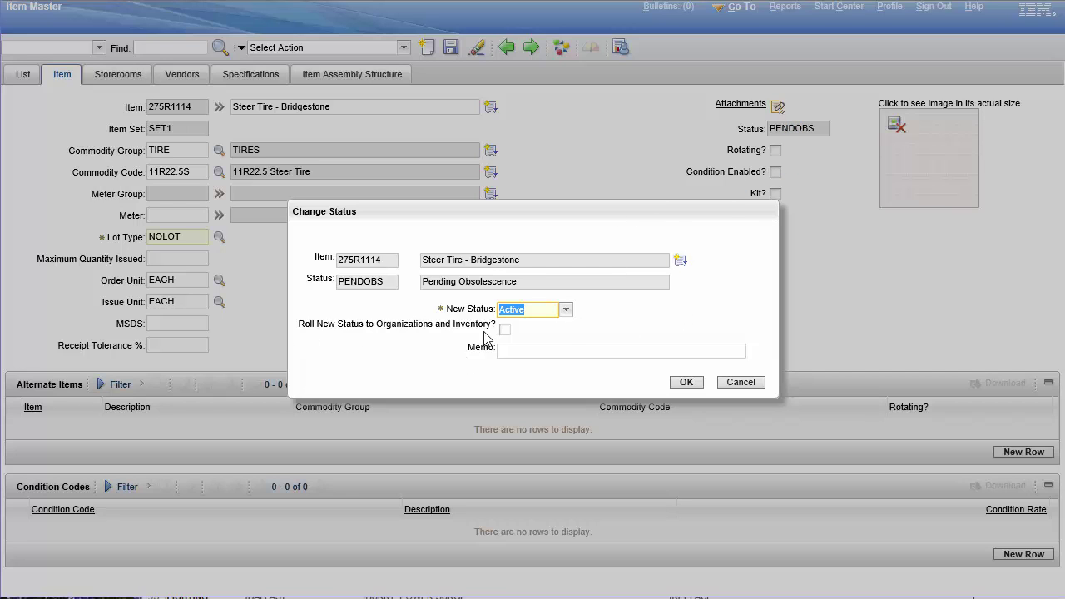
pyautogui.moveTo(740, 381)
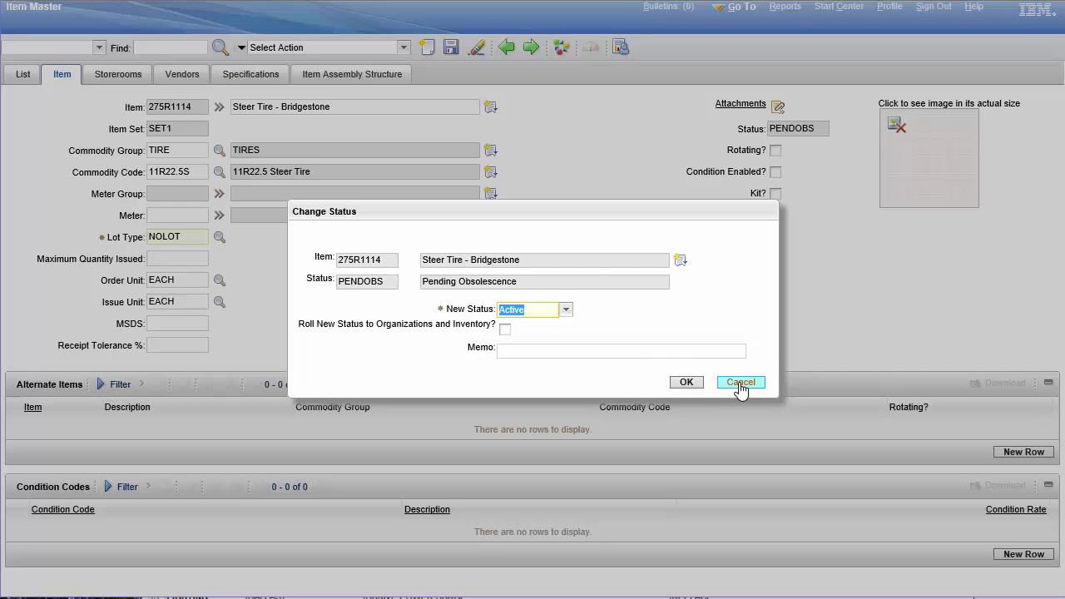
pyautogui.click(738, 381)
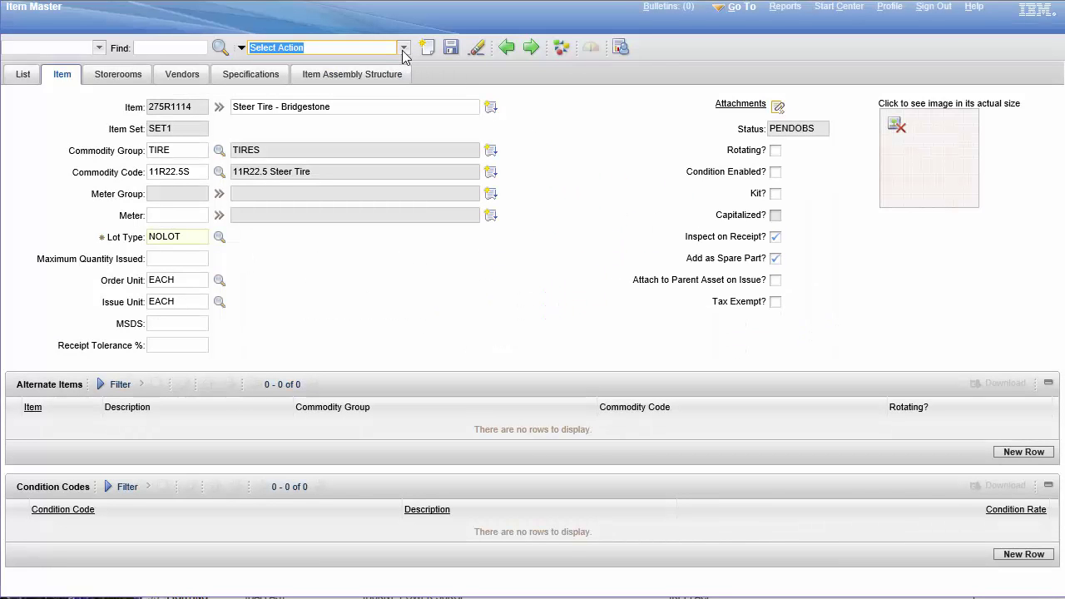
# Step: Choose Obsolete as the new status with roll-down kept, and submit it
pyautogui.click(404, 47)
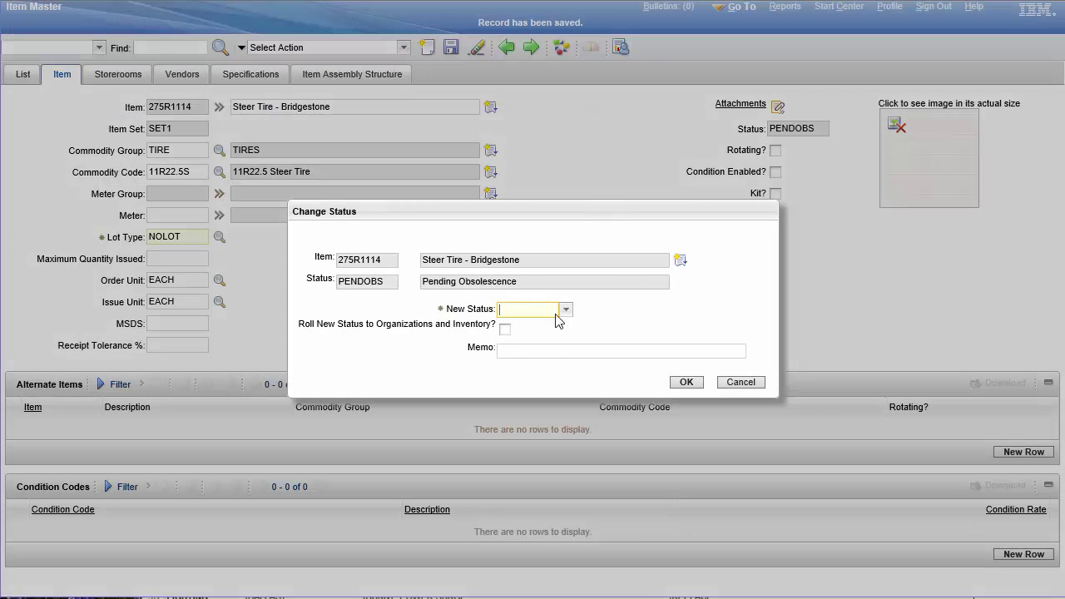
pyautogui.click(565, 308)
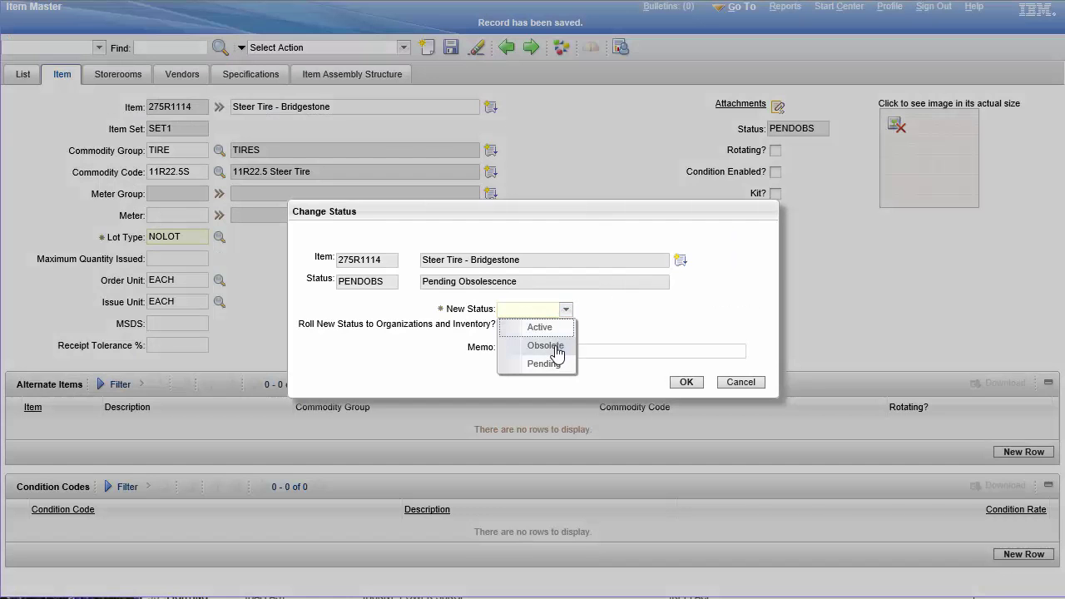
pyautogui.click(546, 345)
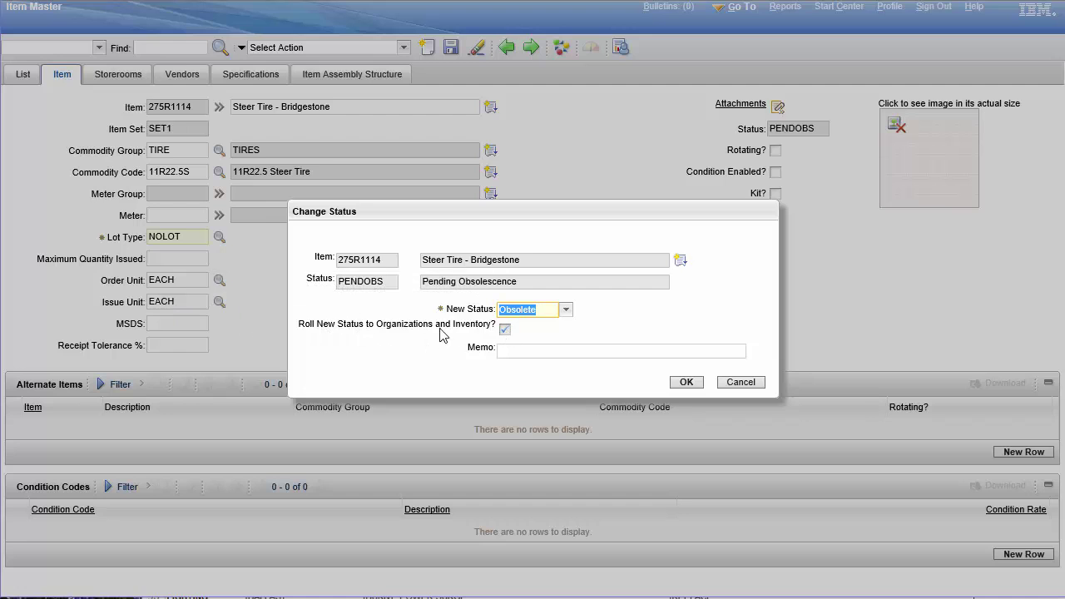
pyautogui.moveTo(657, 333)
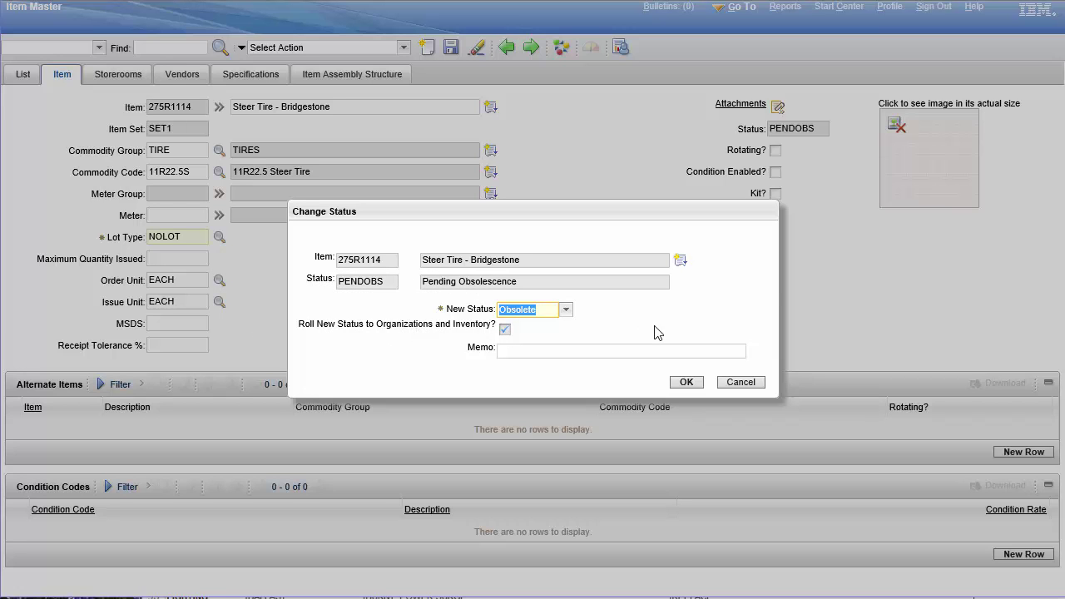
pyautogui.moveTo(517, 309)
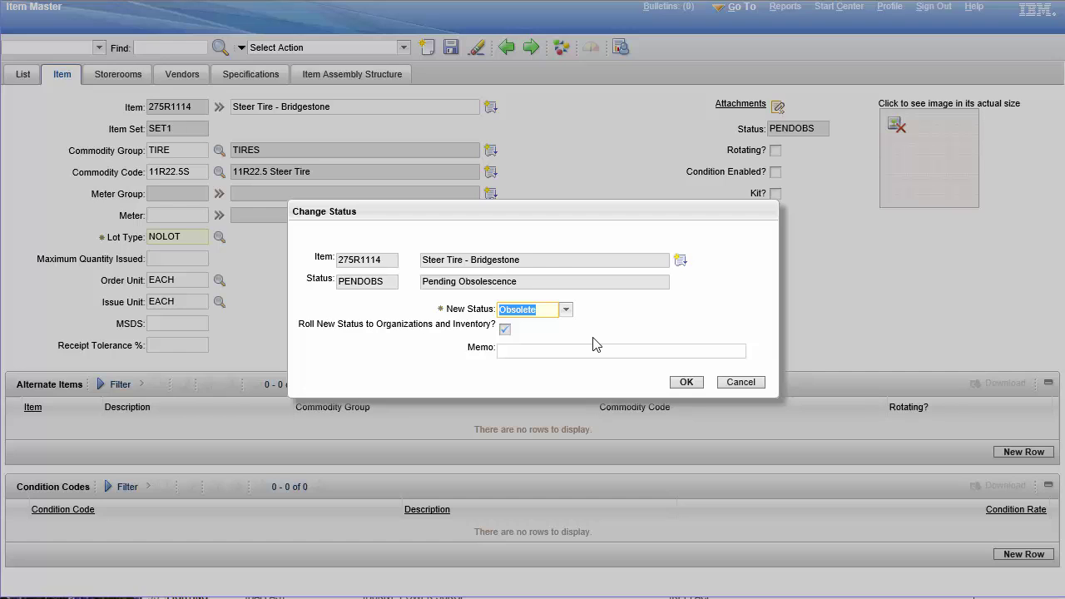
pyautogui.moveTo(514, 341)
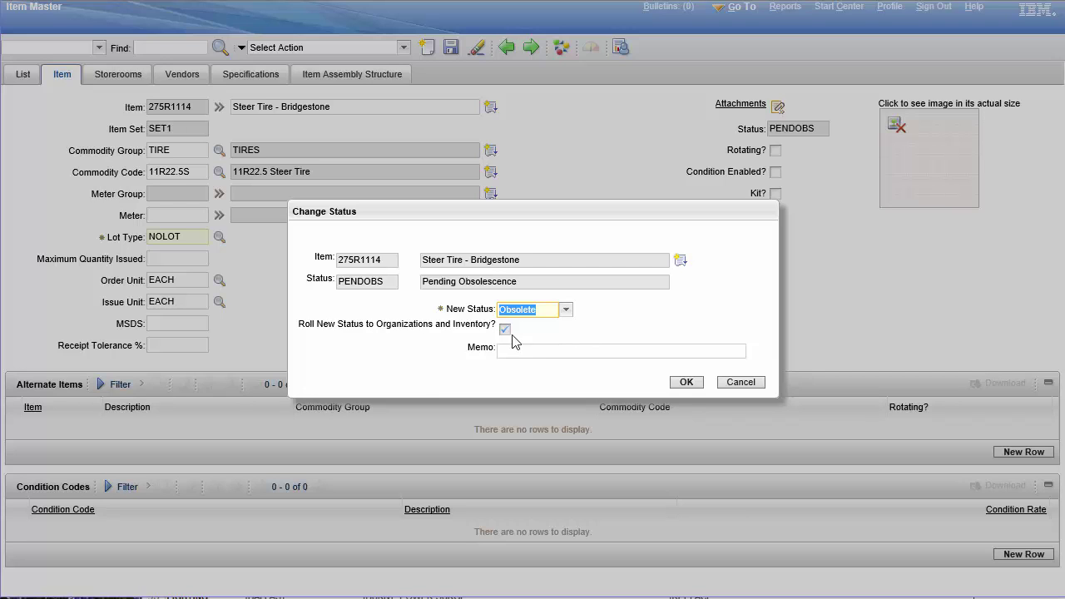
pyautogui.click(622, 349)
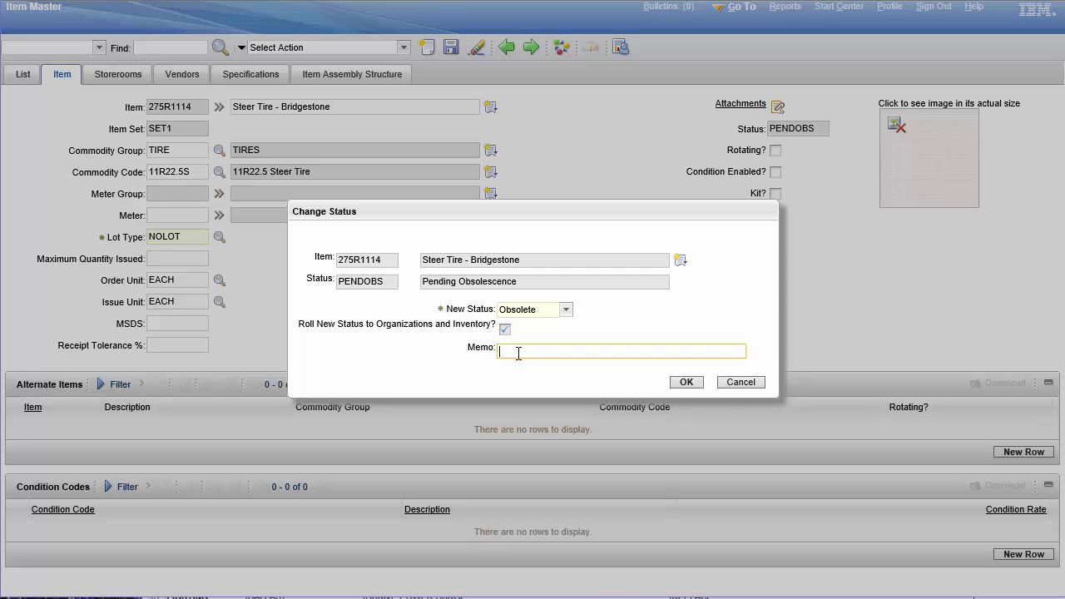
pyautogui.moveTo(596, 344)
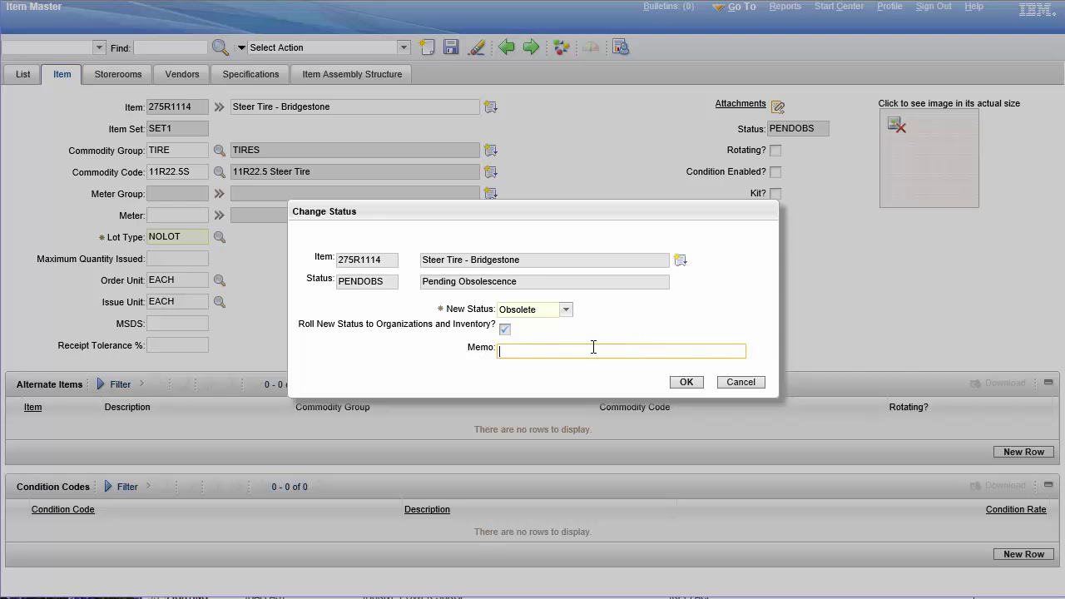
pyautogui.moveTo(739, 381)
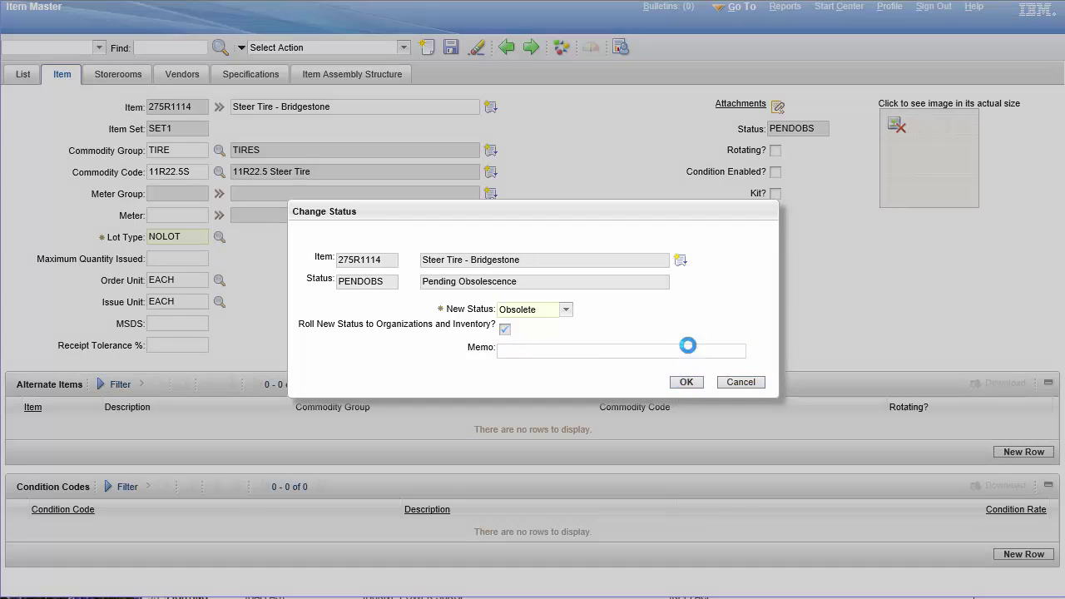
pyautogui.click(685, 380)
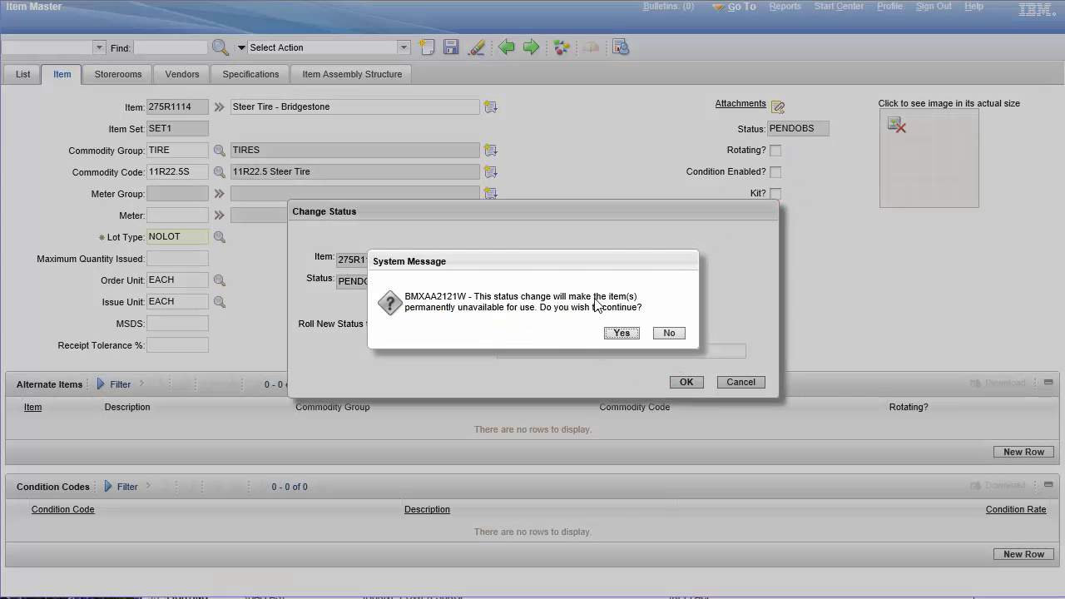
pyautogui.moveTo(603, 331)
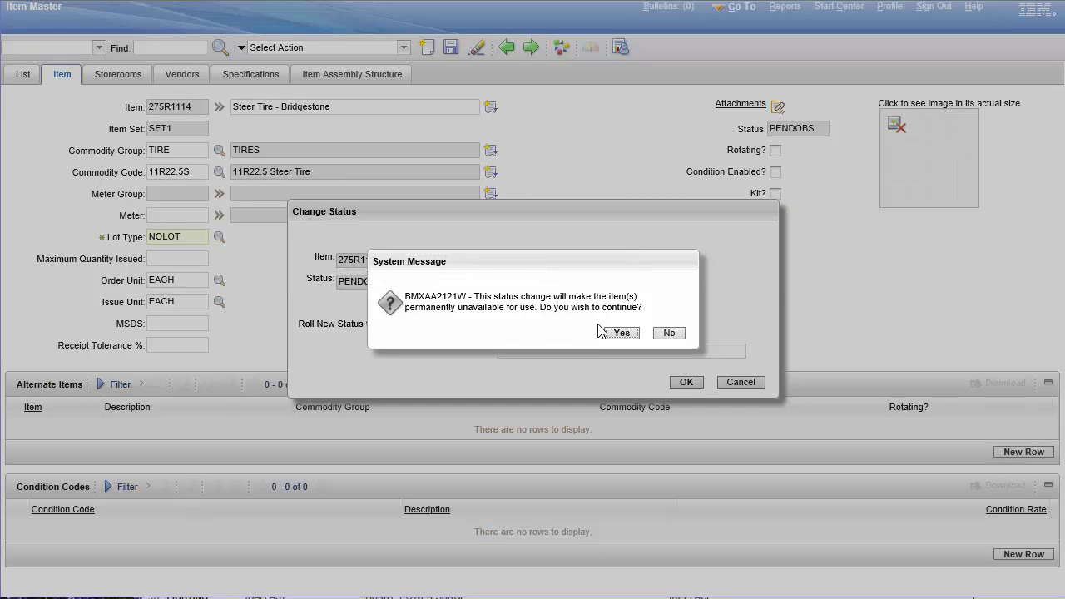
# Step: Confirm the warning so item 275R1114 becomes permanently OBSOLETE
pyautogui.click(617, 332)
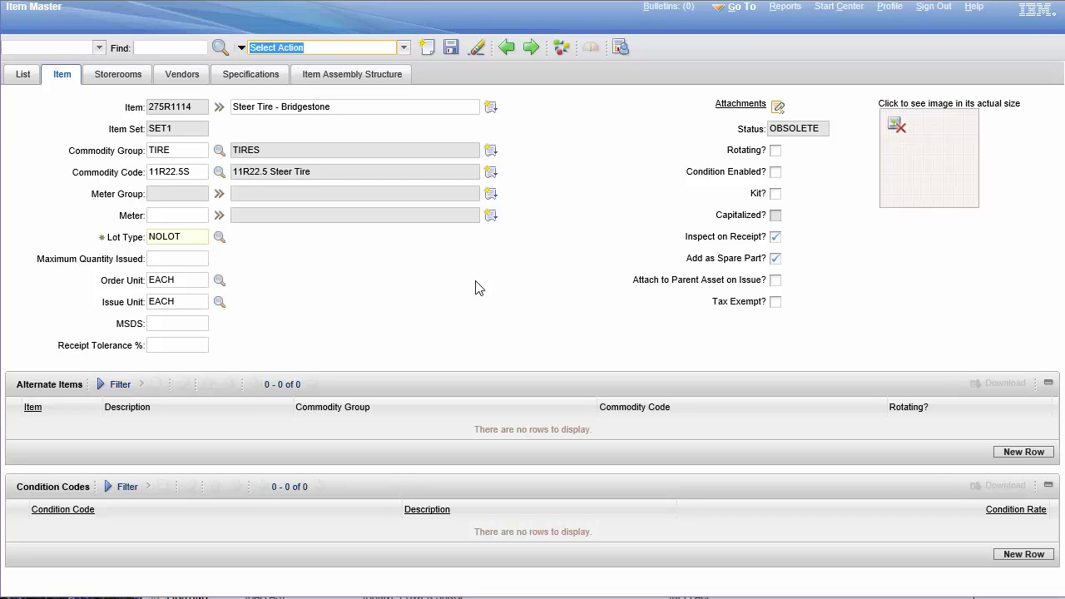
pyautogui.moveTo(606, 300)
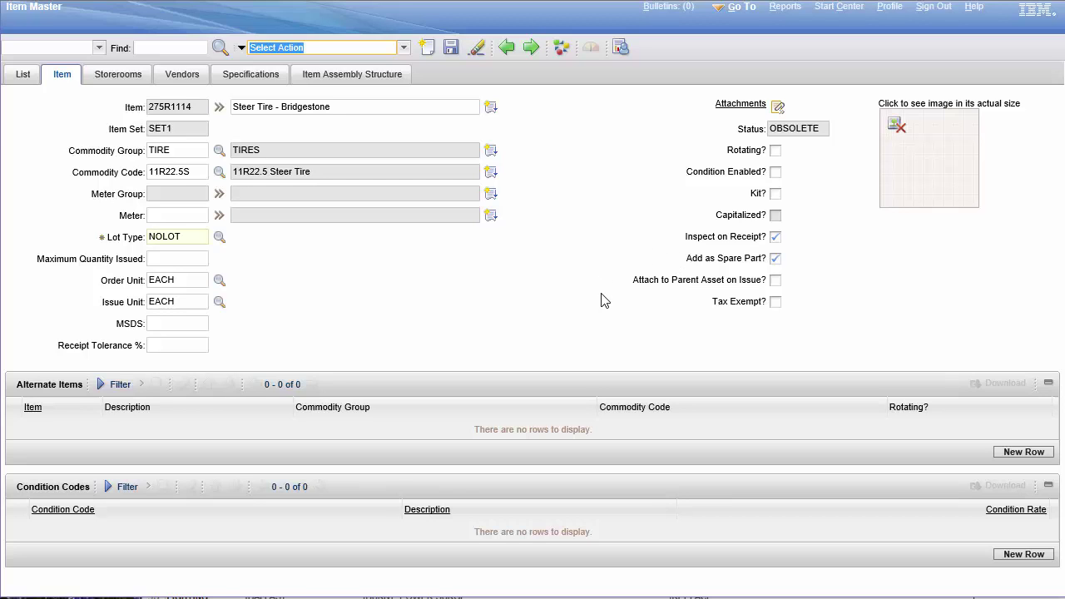
pyautogui.moveTo(535, 219)
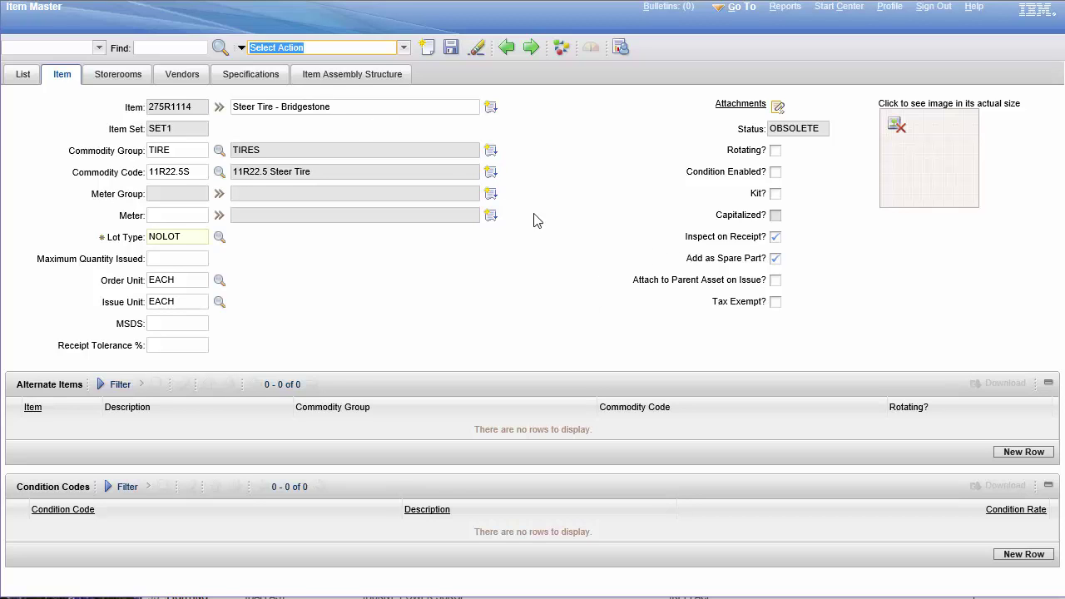